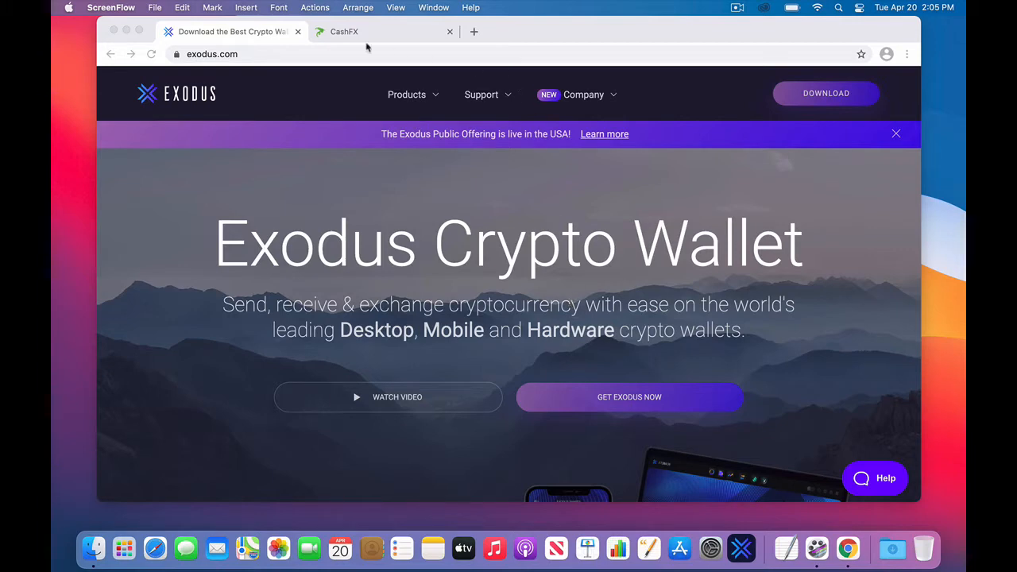
From exodus.com, go to the Exodus wallet download page
left_click(213, 54)
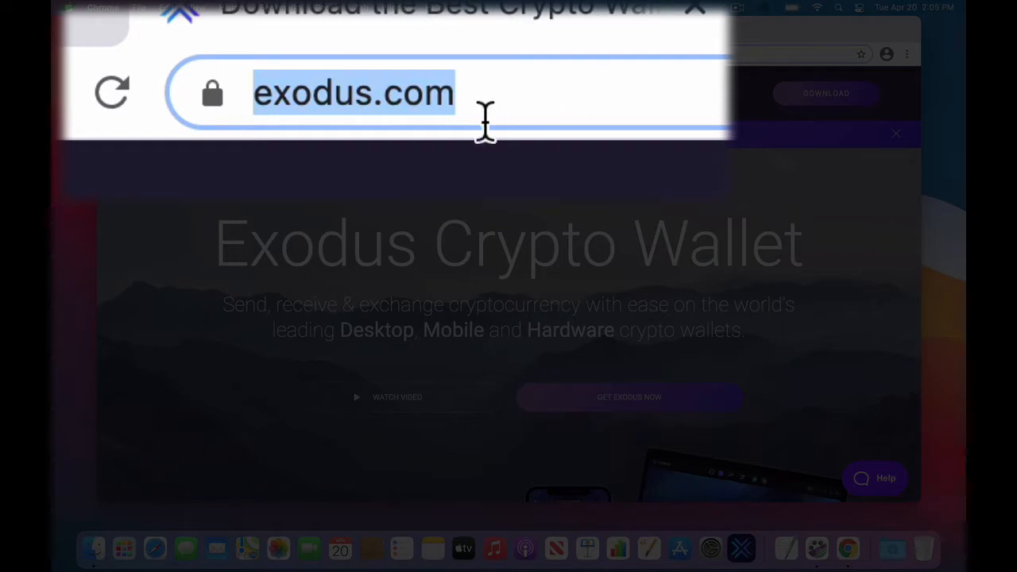
mouse_move(374, 103)
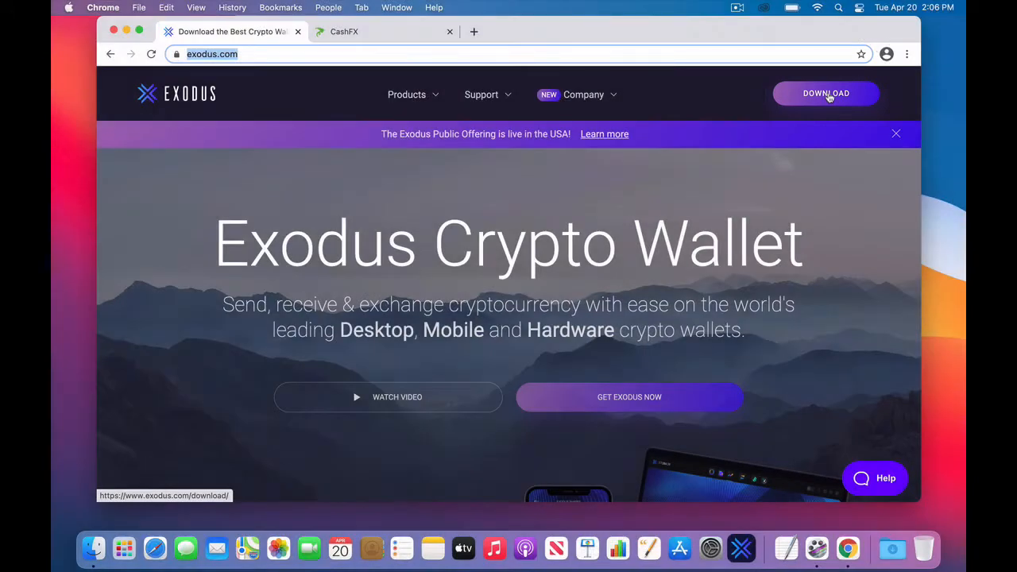
left_click(826, 93)
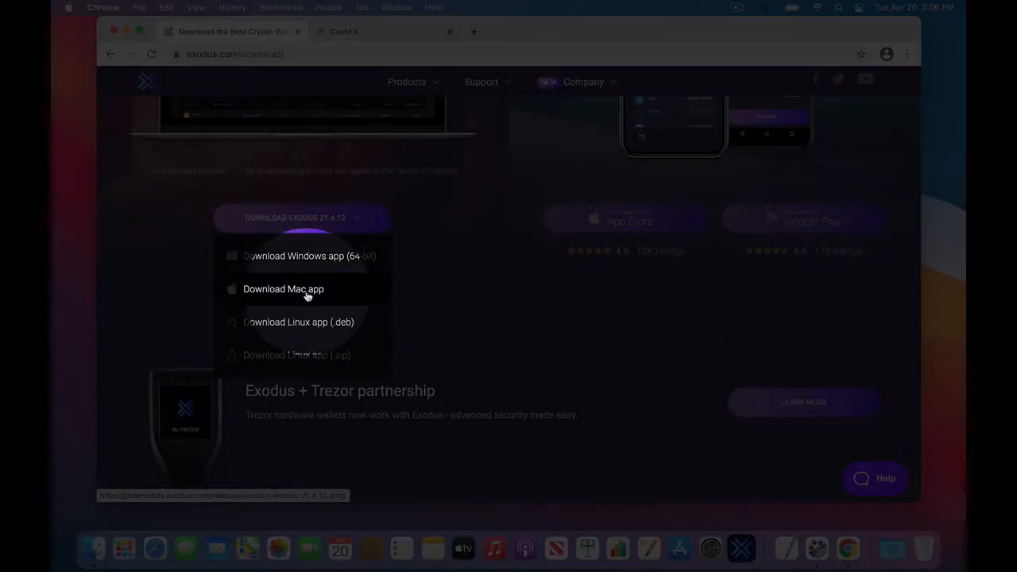
mouse_move(308, 321)
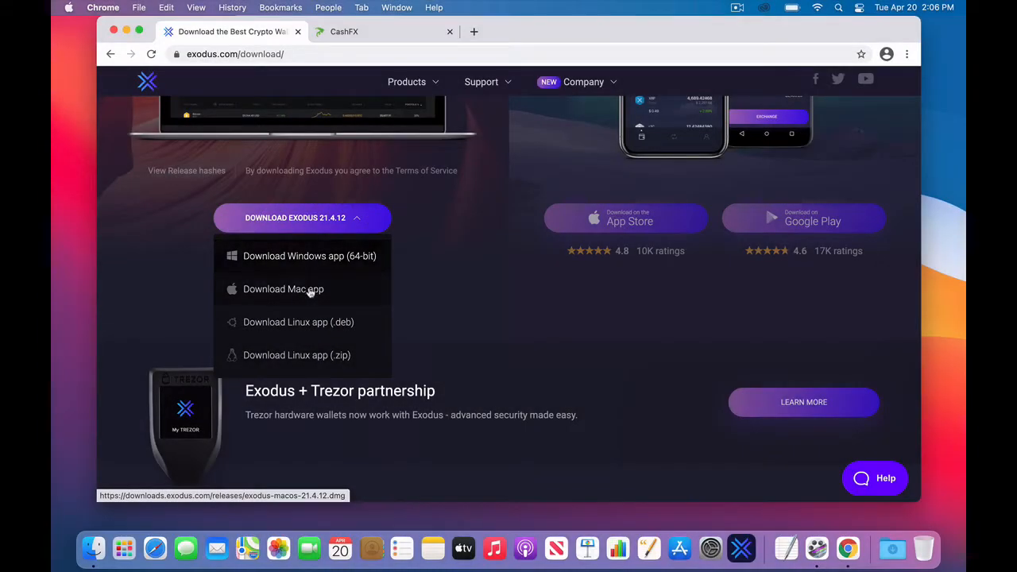
mouse_move(283, 290)
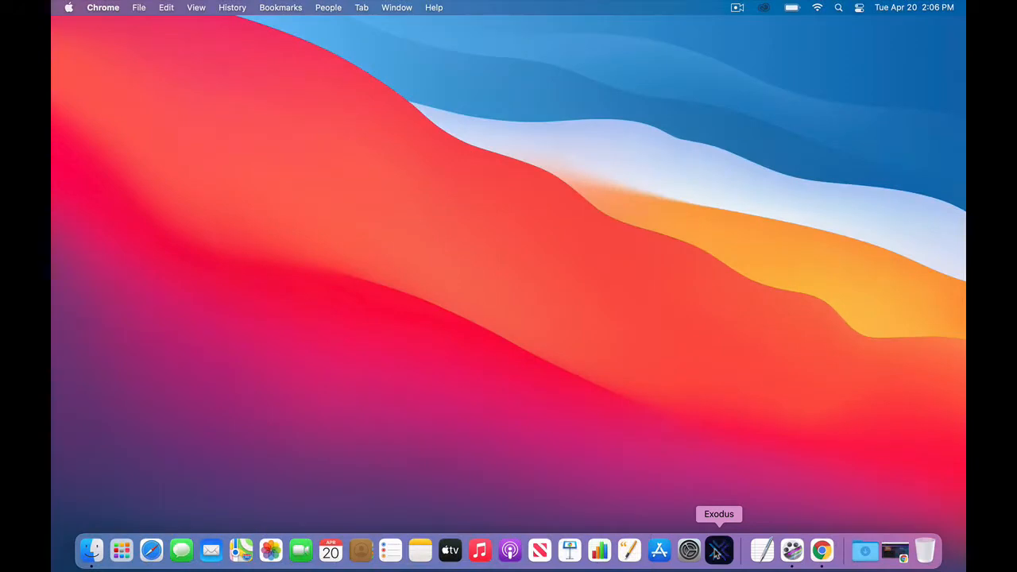
Launch the Exodus wallet app from the Dock and bring its window forward
left_click(718, 549)
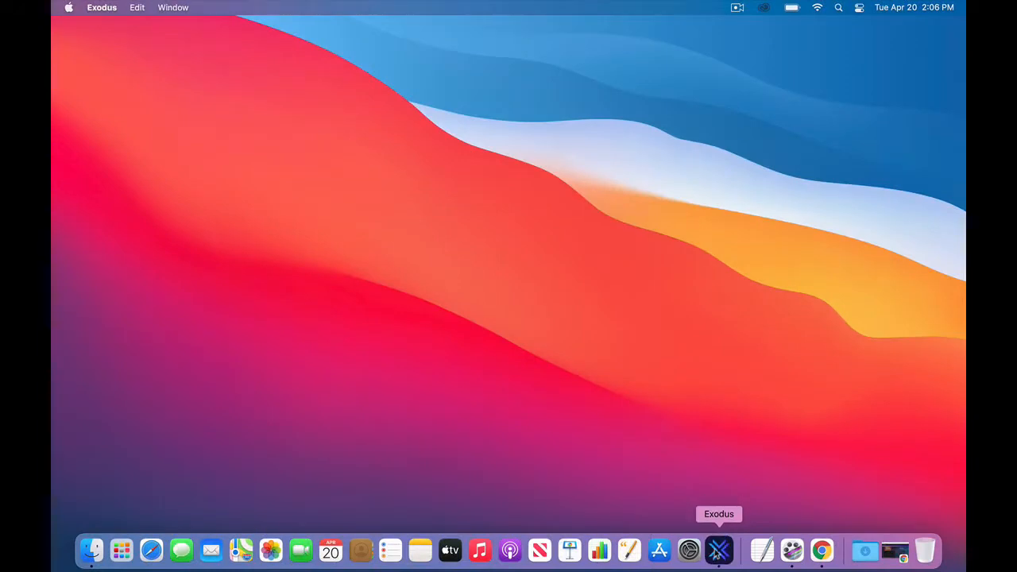
left_click(718, 549)
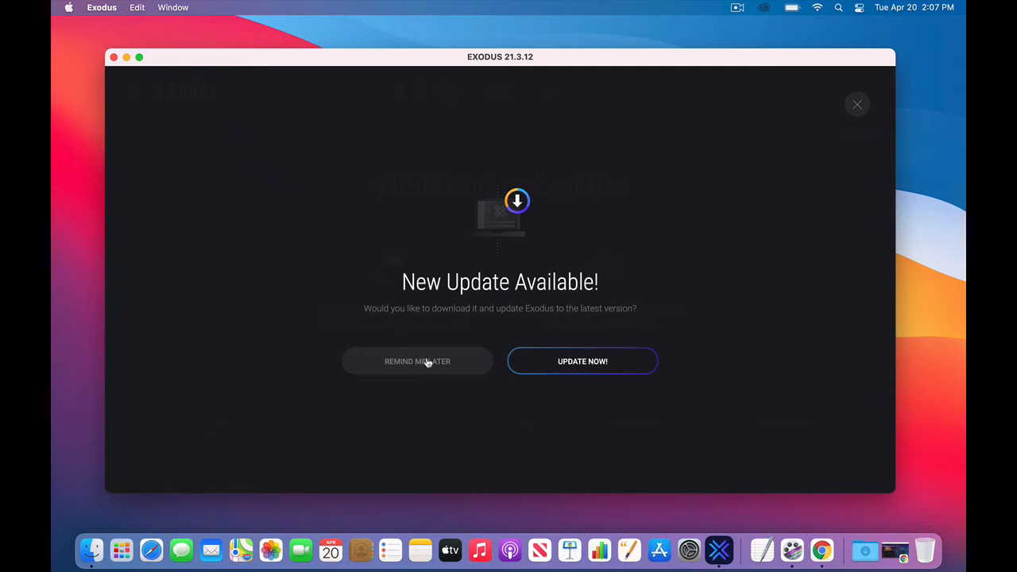
mouse_move(432, 363)
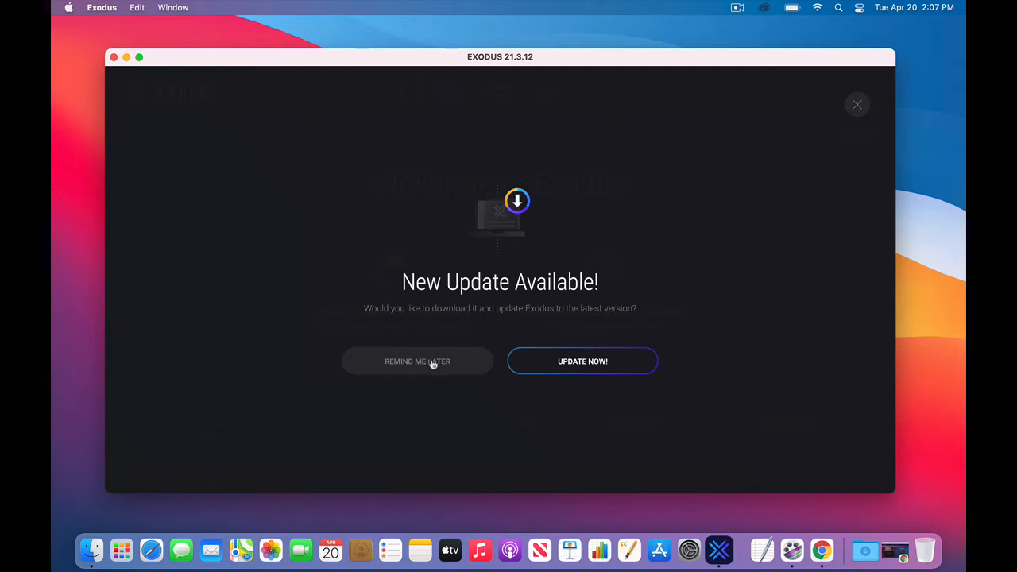
Choose Remind Me Later on the update prompt to postpone the update
left_click(416, 362)
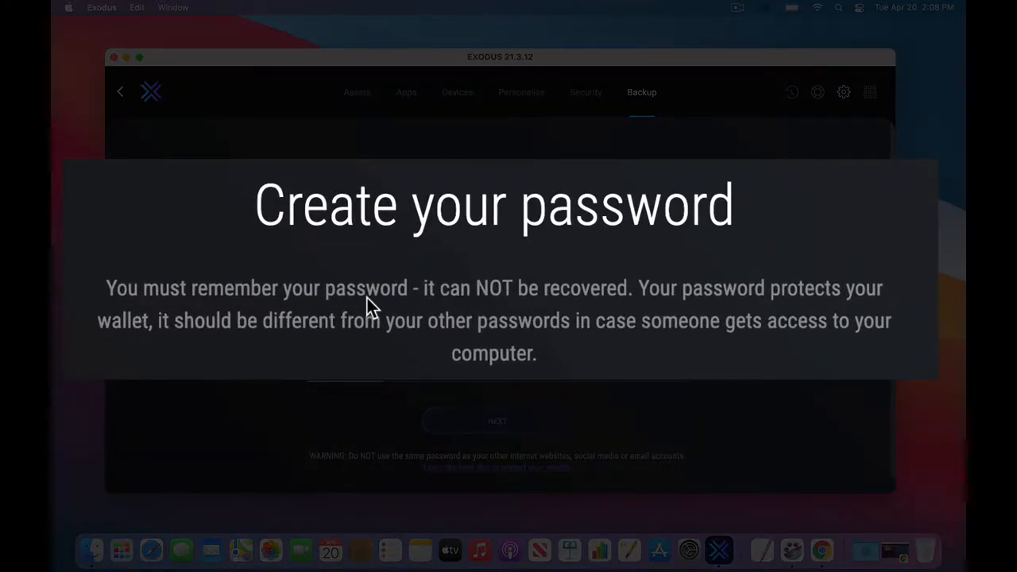
mouse_move(591, 308)
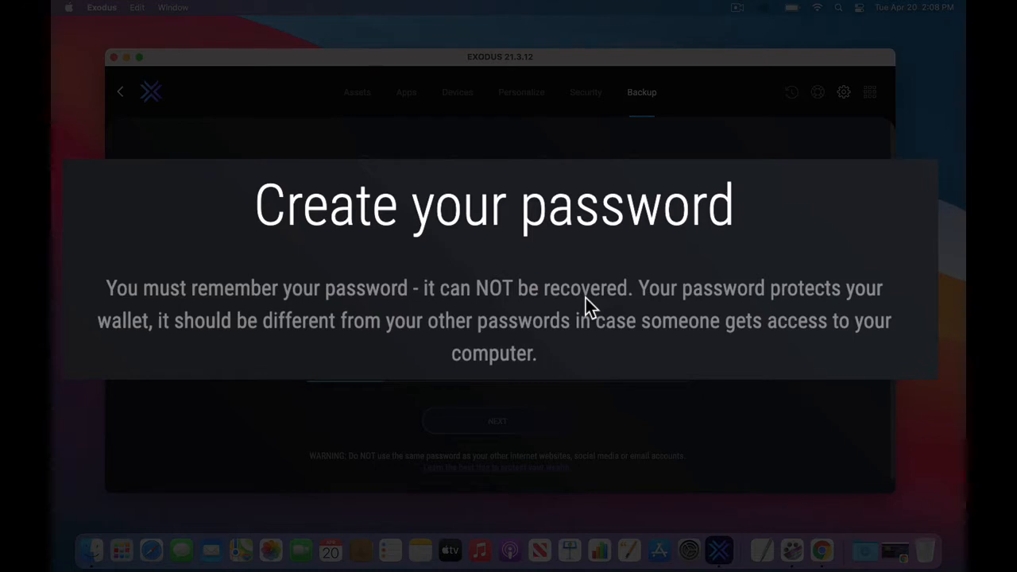
mouse_move(356, 321)
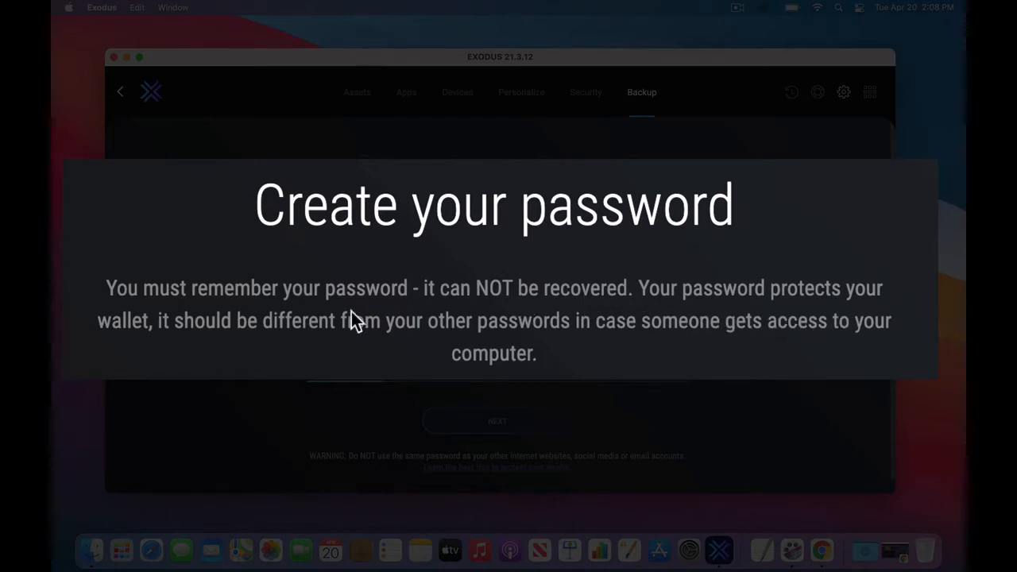
mouse_move(441, 349)
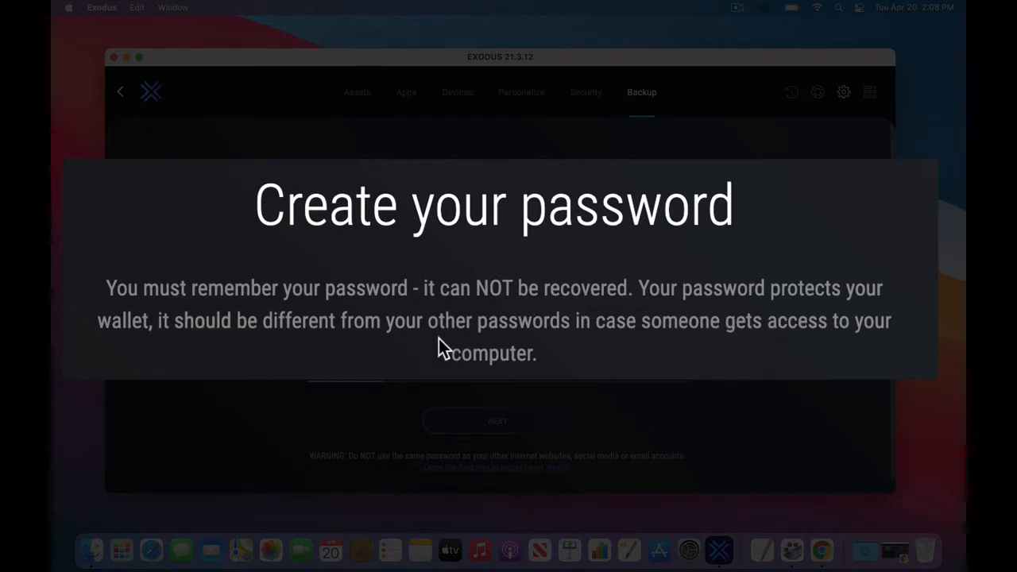
mouse_move(620, 348)
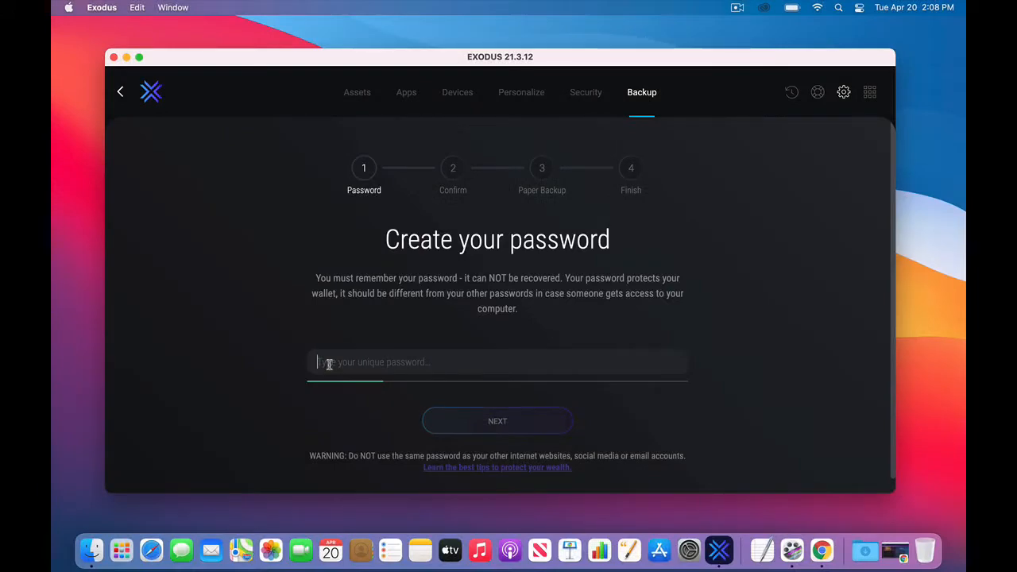
Enter a new wallet password in the 'your unique password' field
type("password")
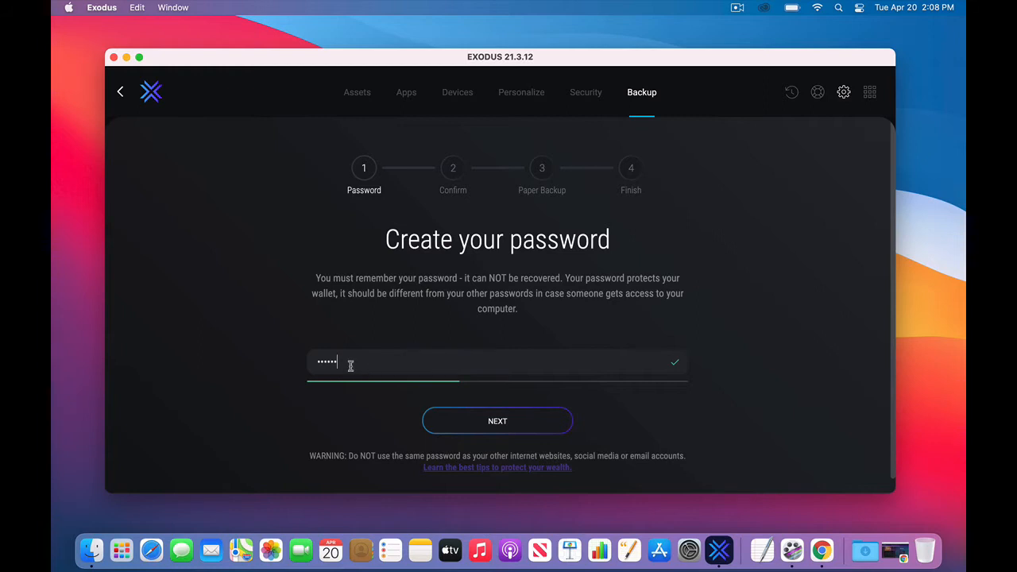
mouse_move(349, 362)
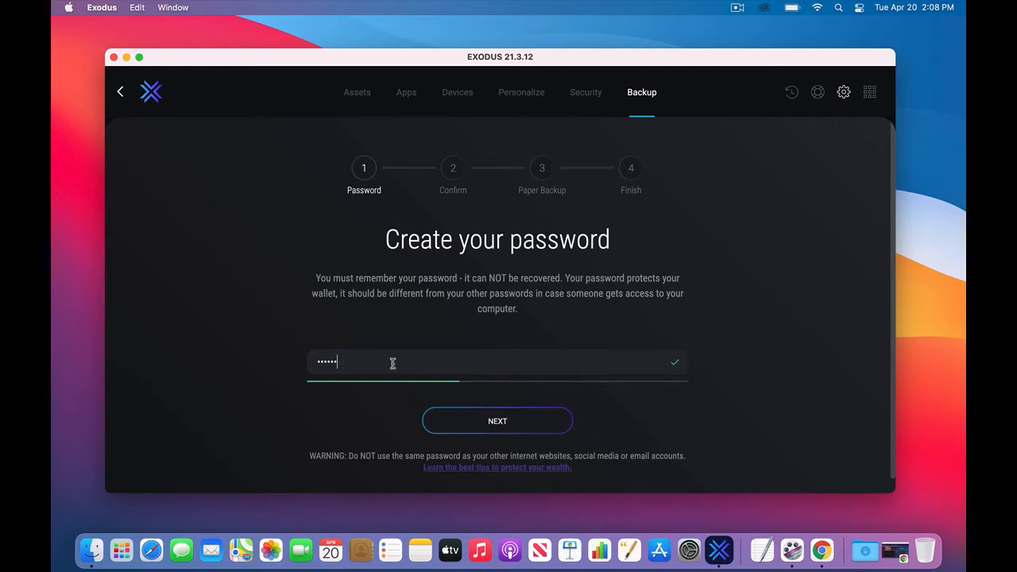
left_click(496, 421)
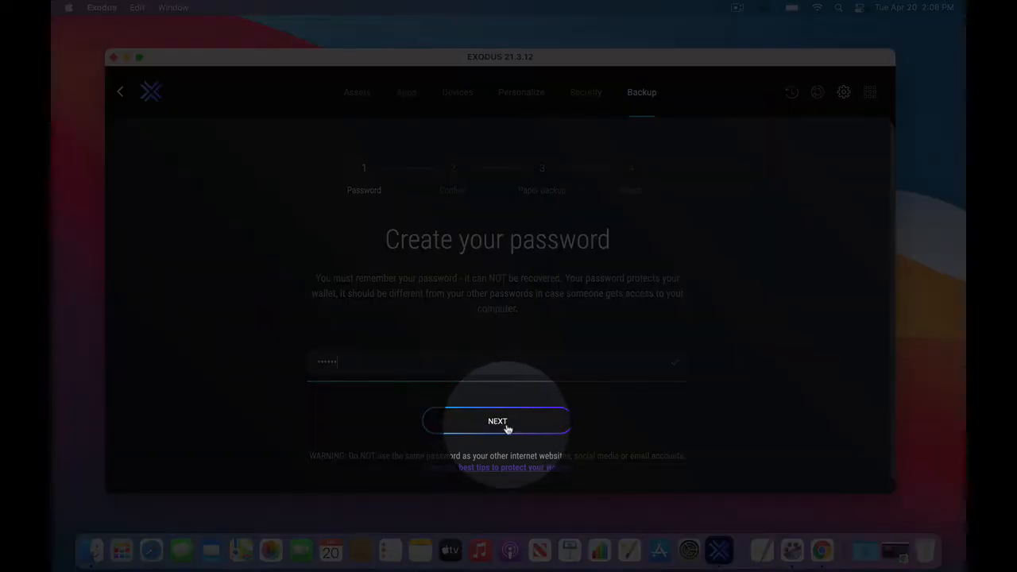
Submit the password with Next and re-enter it on the Memorize your password step
left_click(496, 419)
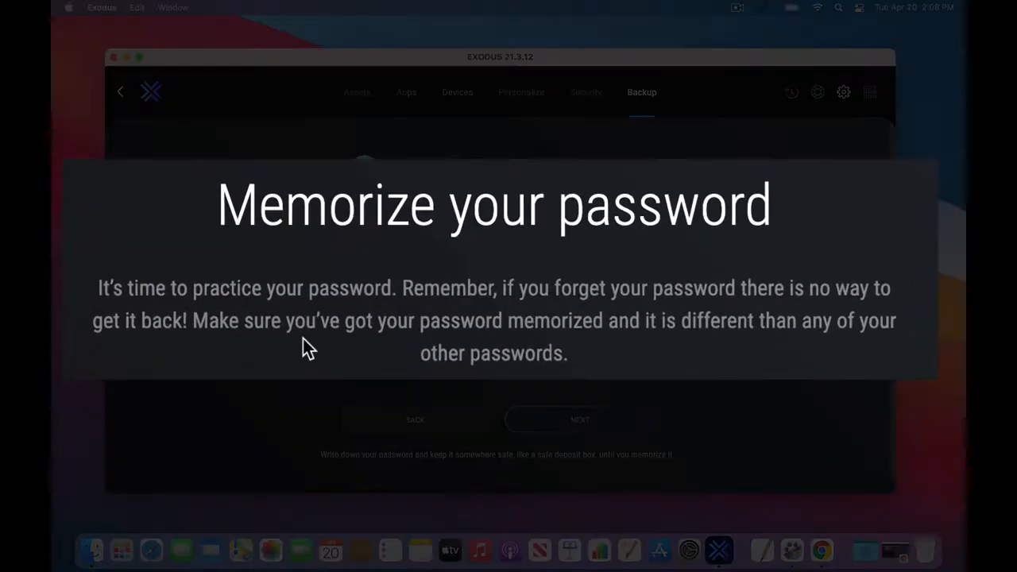
mouse_move(385, 310)
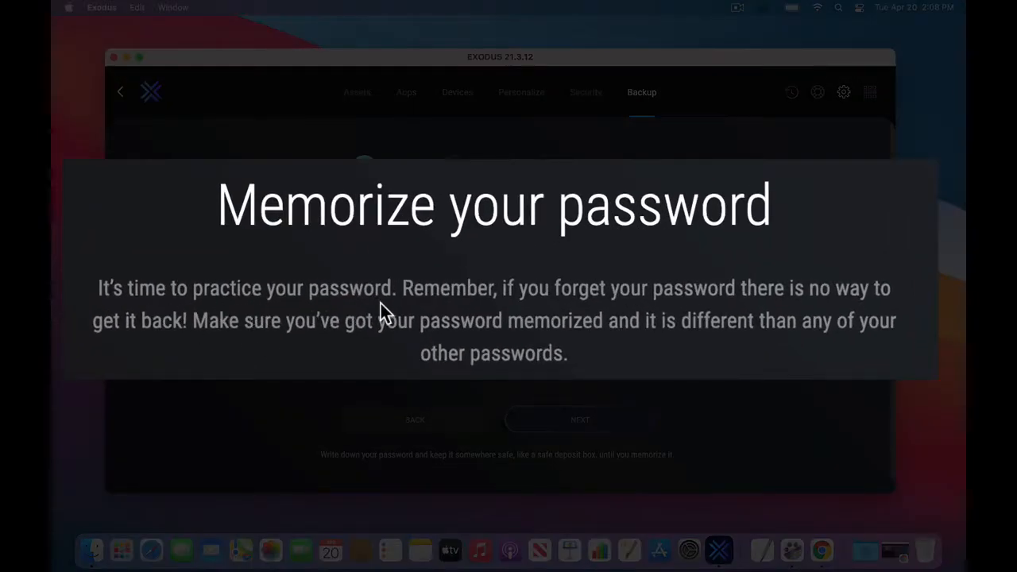
mouse_move(616, 318)
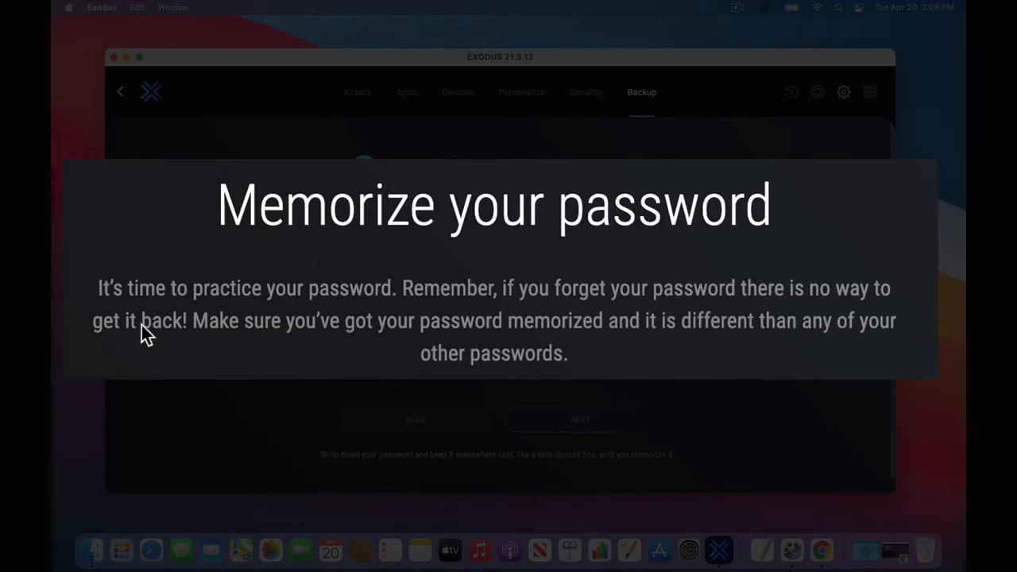
mouse_move(168, 343)
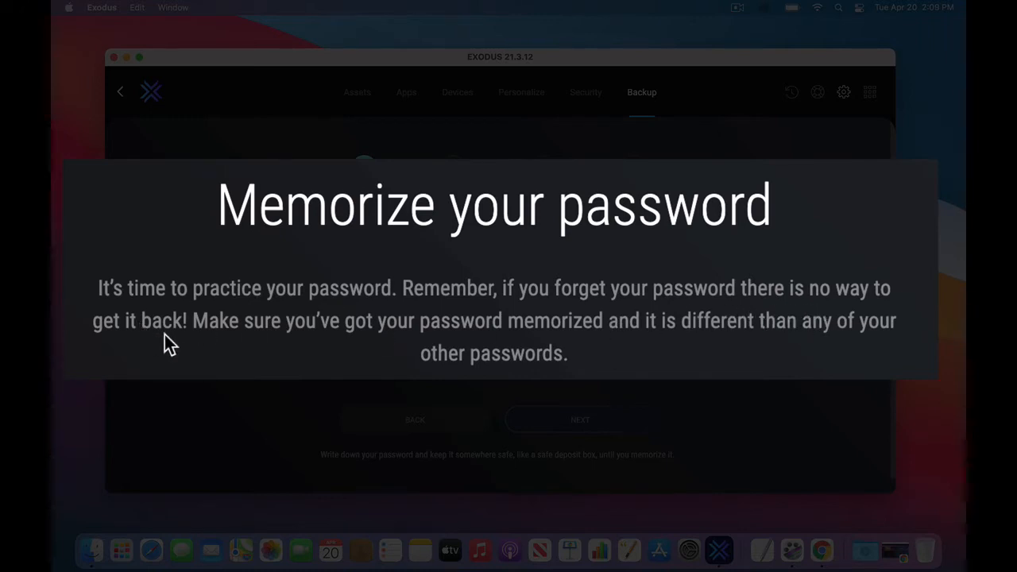
mouse_move(258, 348)
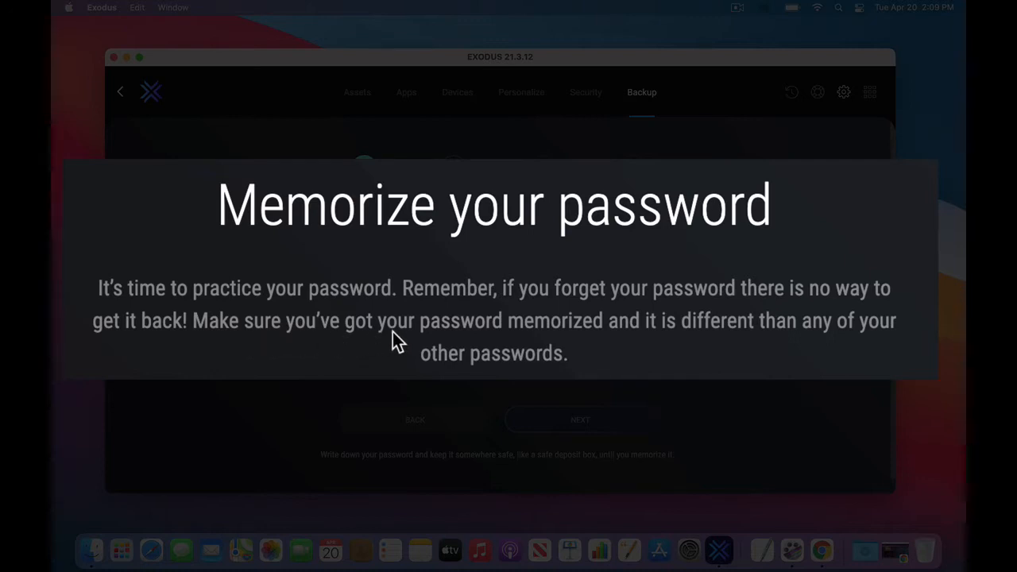
mouse_move(729, 356)
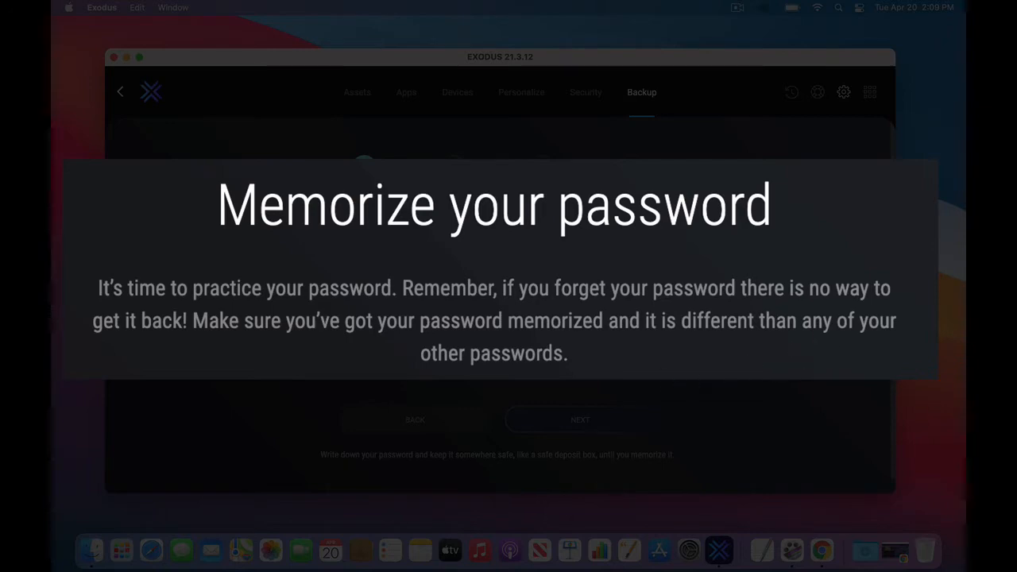
left_click(496, 362)
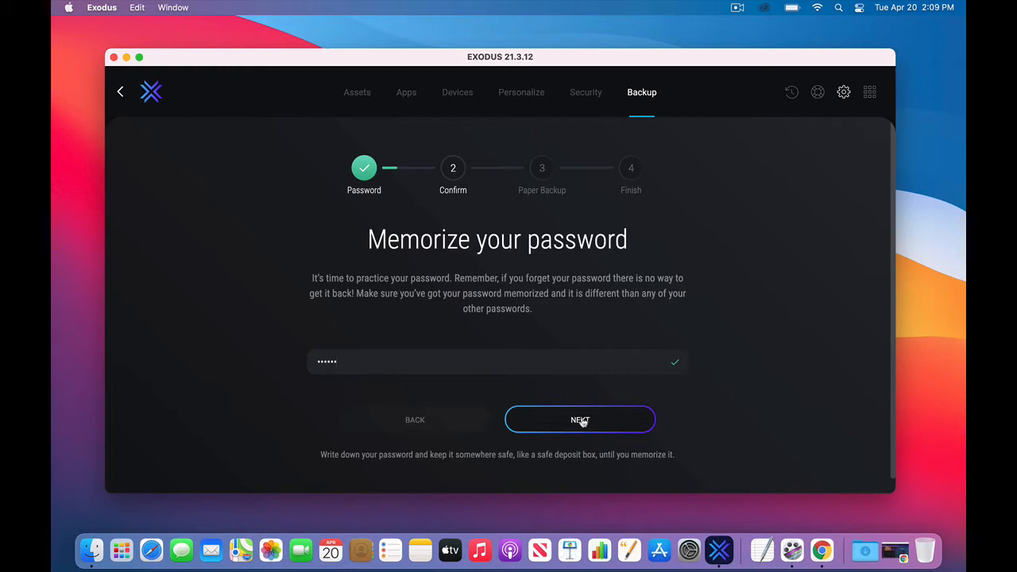
left_click(578, 420)
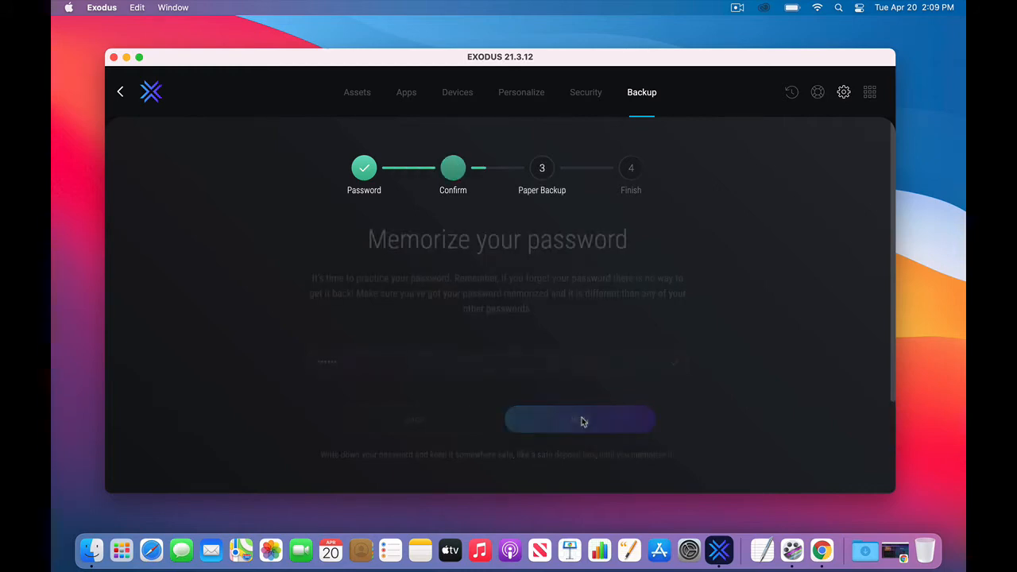
left_click(579, 419)
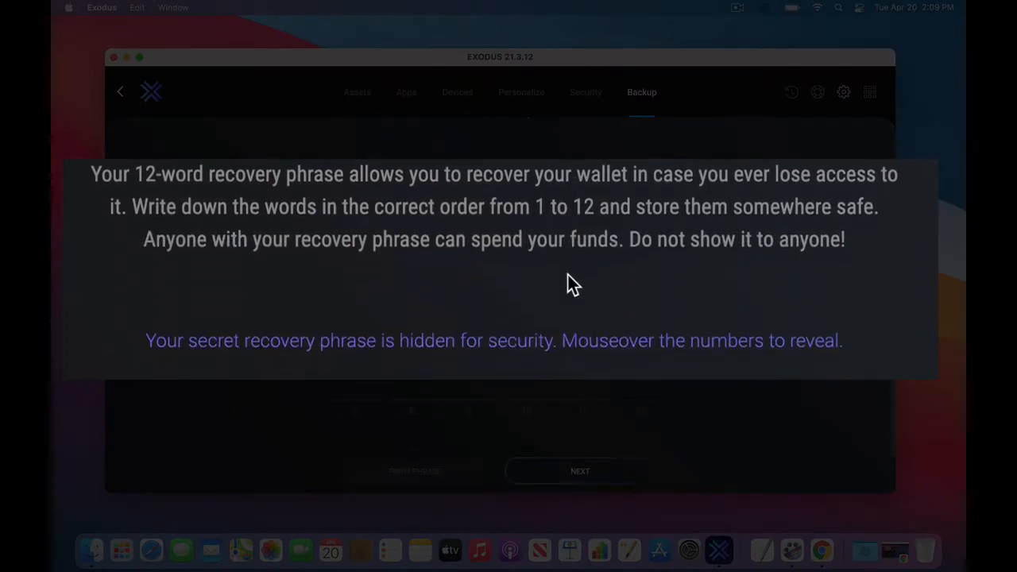
mouse_move(162, 199)
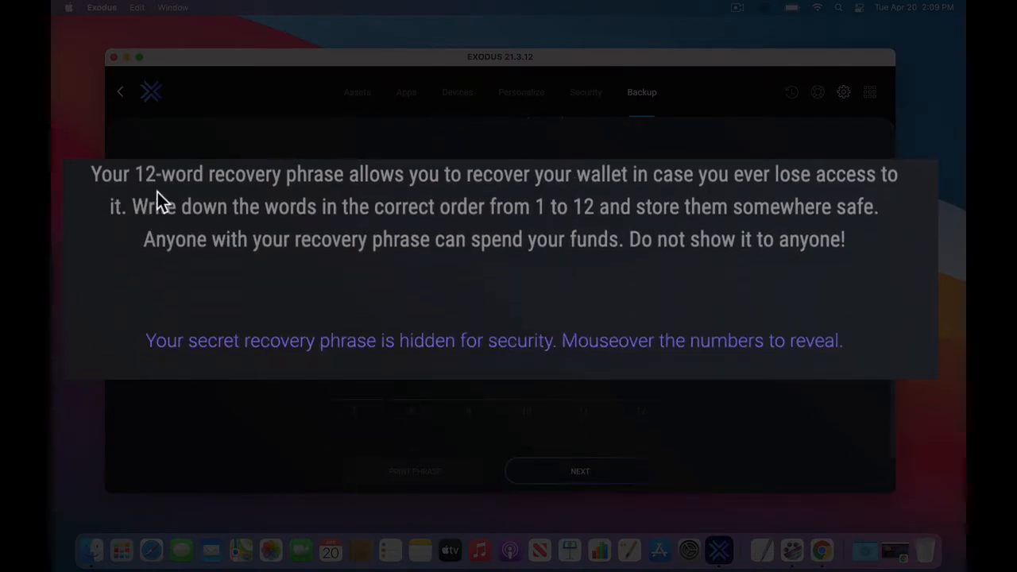
mouse_move(432, 198)
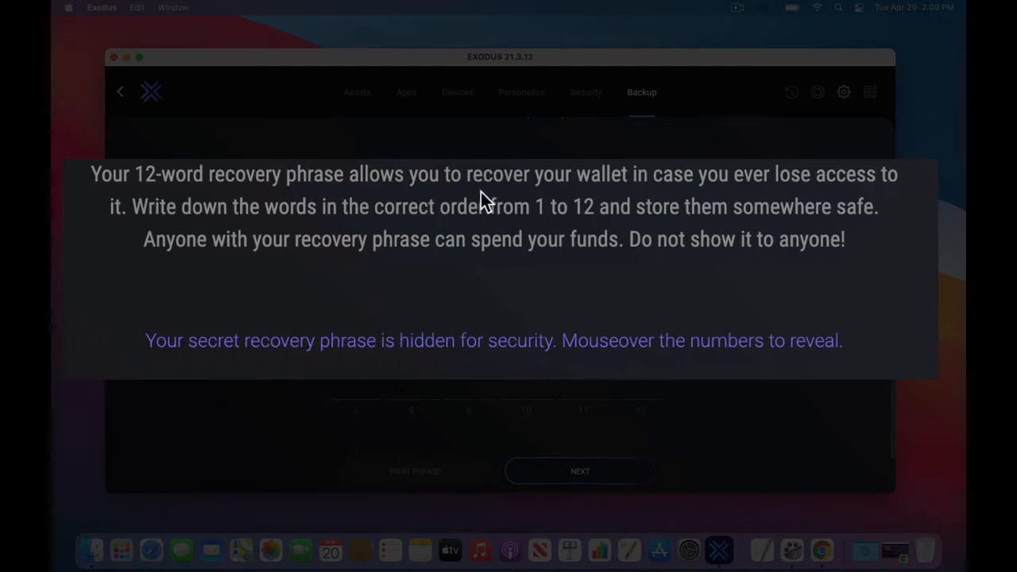
mouse_move(603, 197)
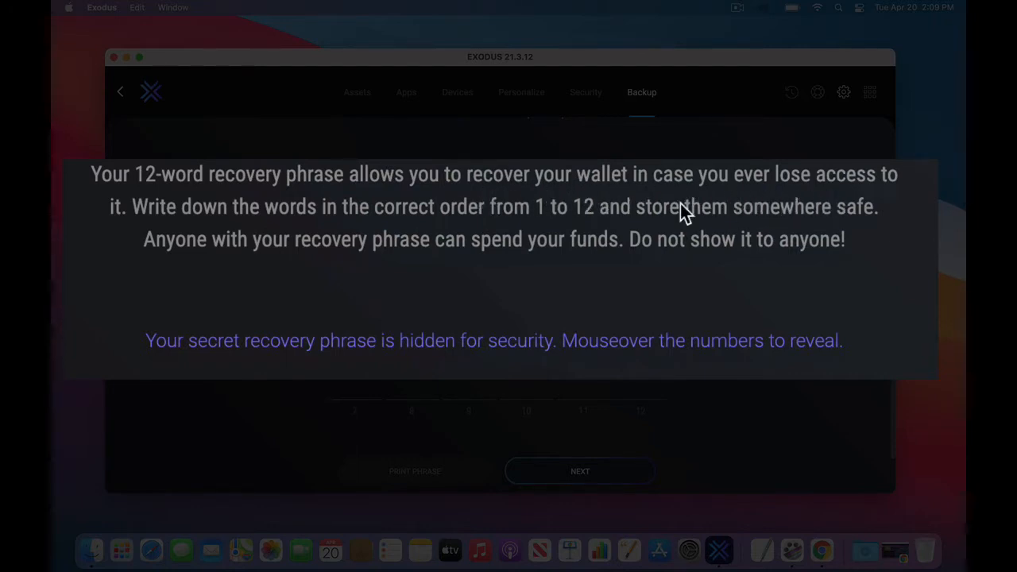
mouse_move(108, 231)
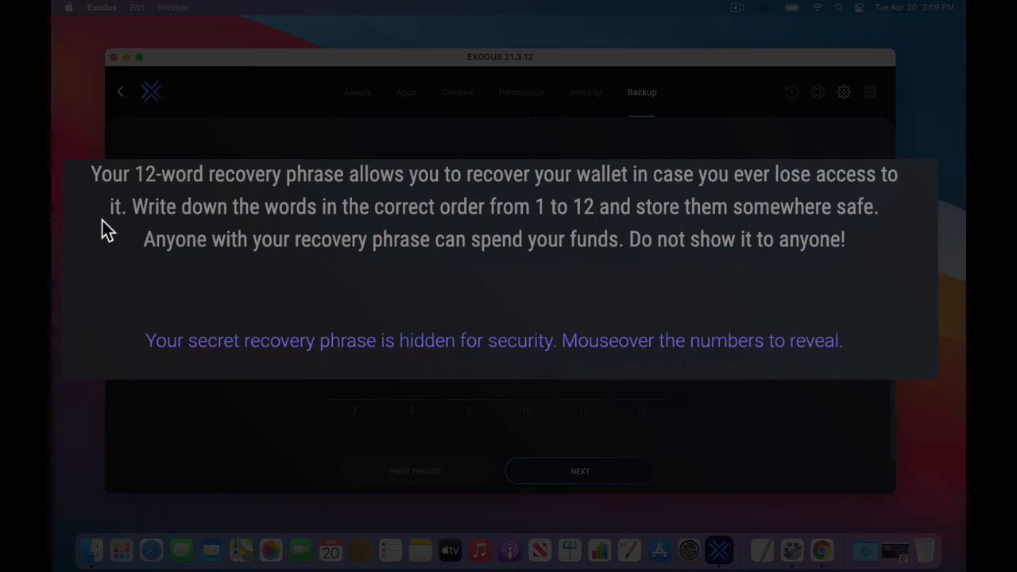
mouse_move(288, 229)
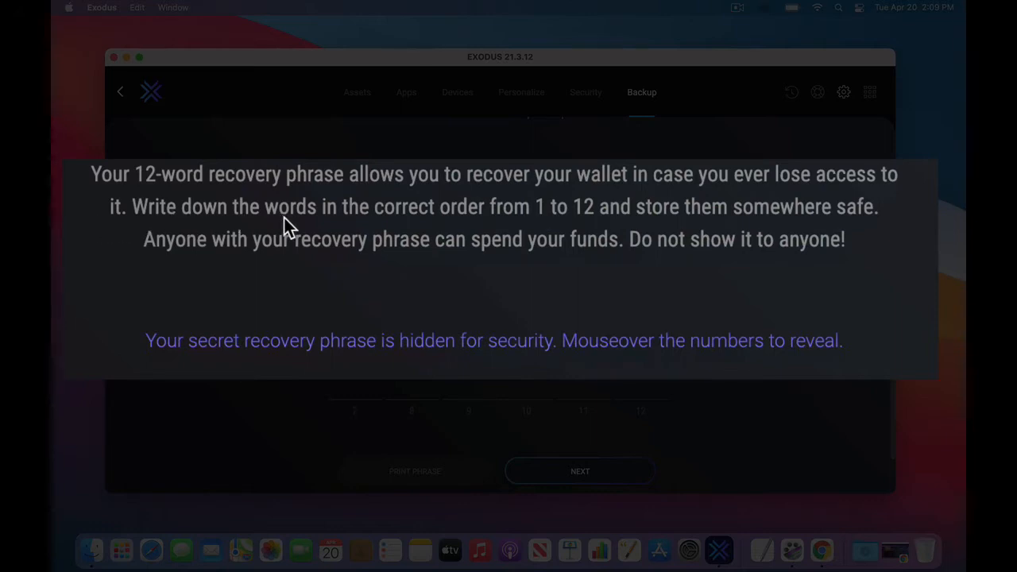
mouse_move(235, 229)
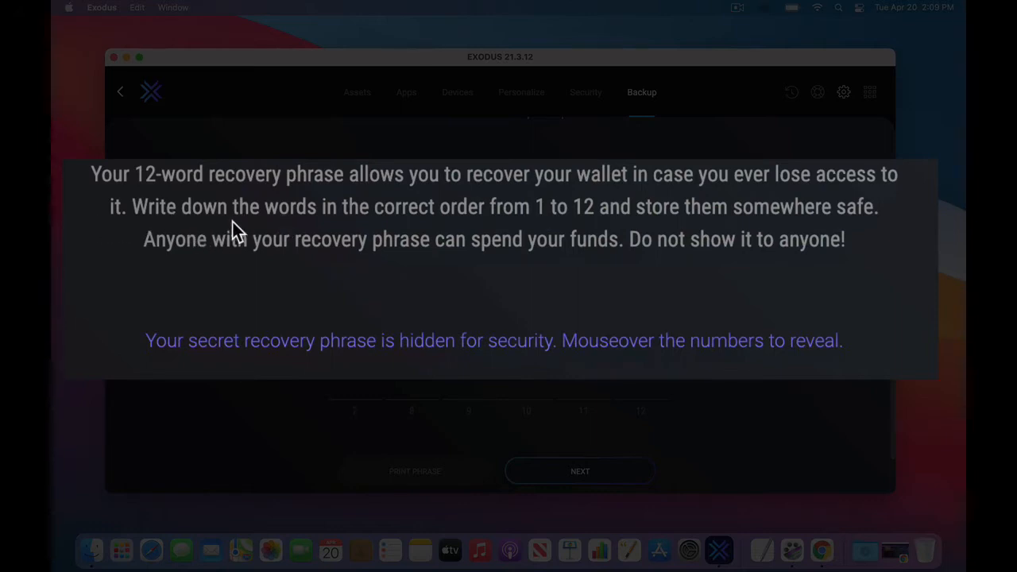
mouse_move(162, 235)
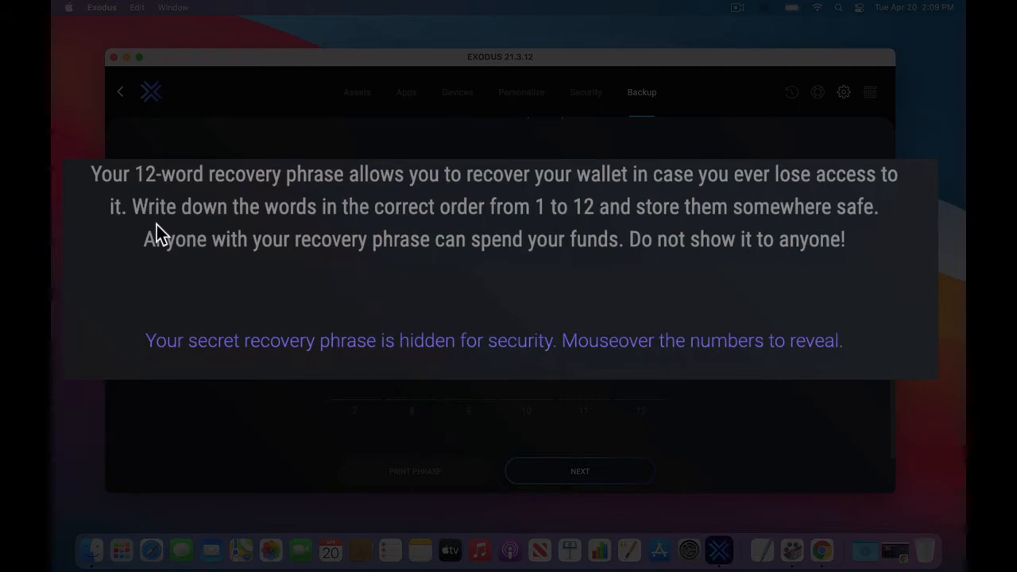
mouse_move(200, 225)
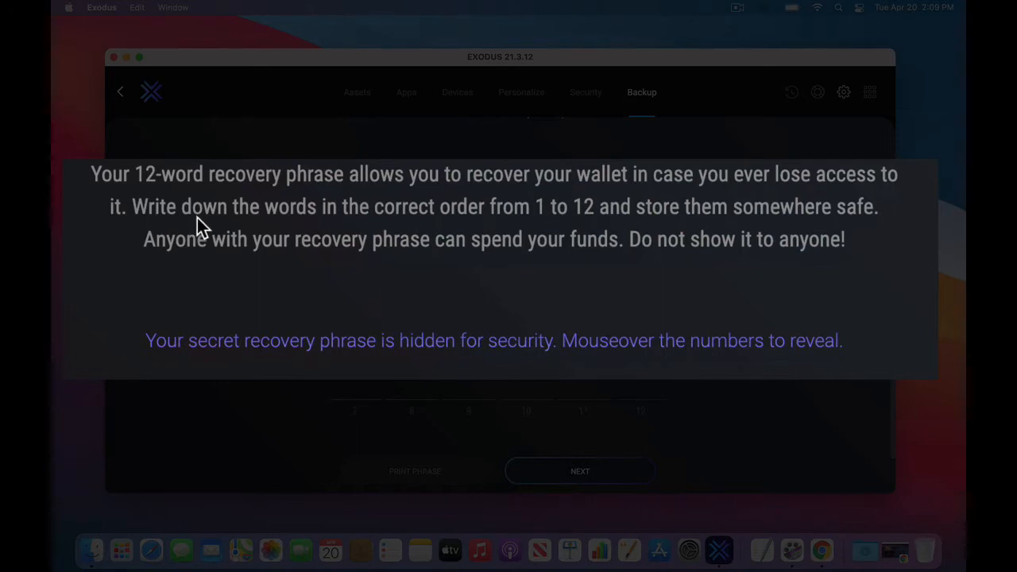
mouse_move(230, 235)
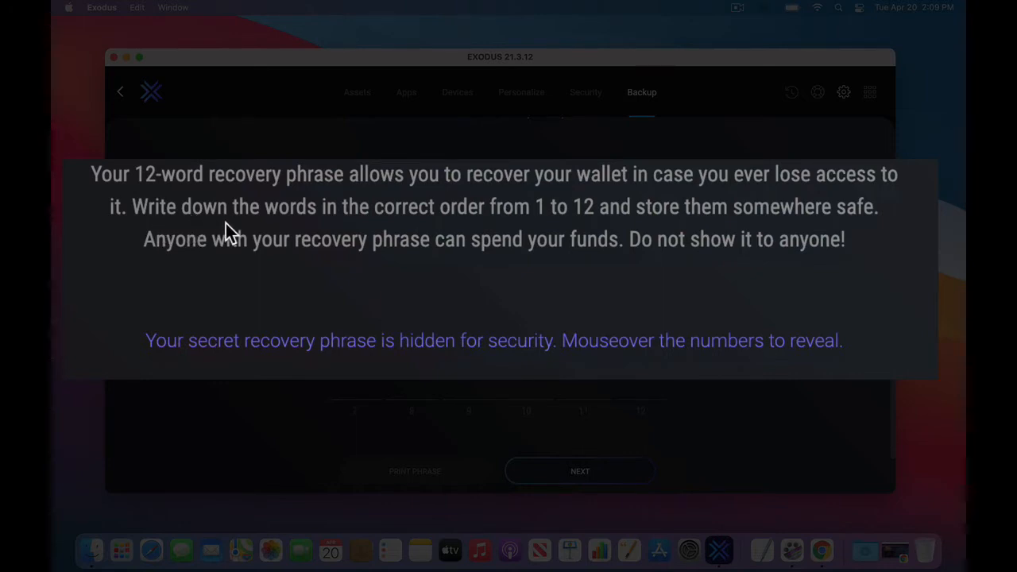
mouse_move(476, 226)
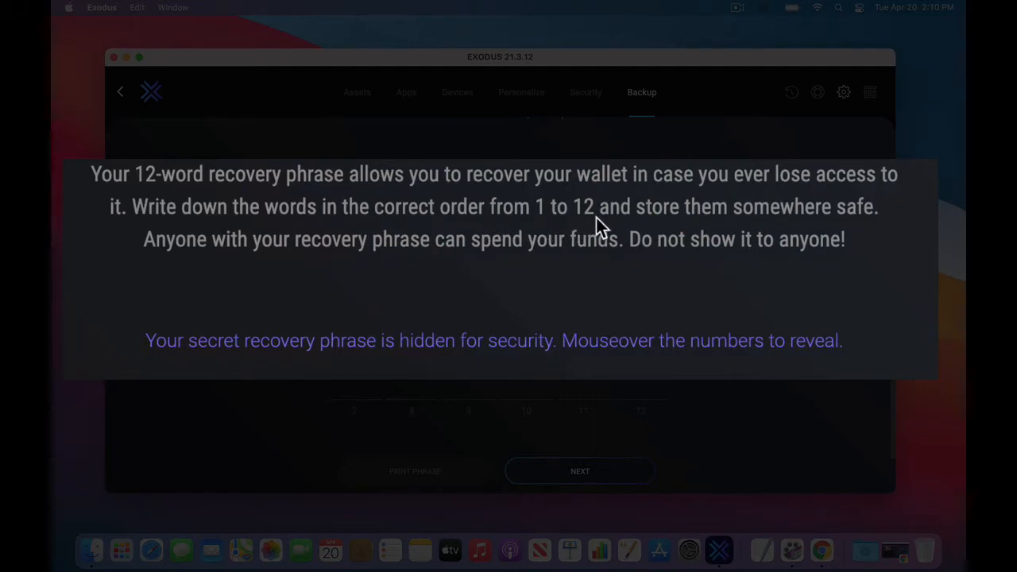
mouse_move(855, 225)
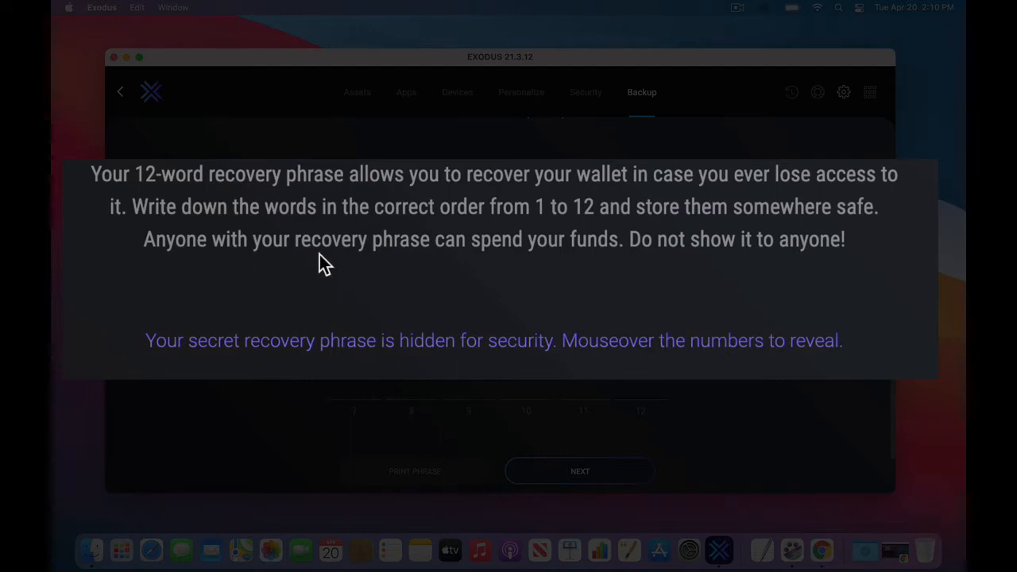
mouse_move(601, 273)
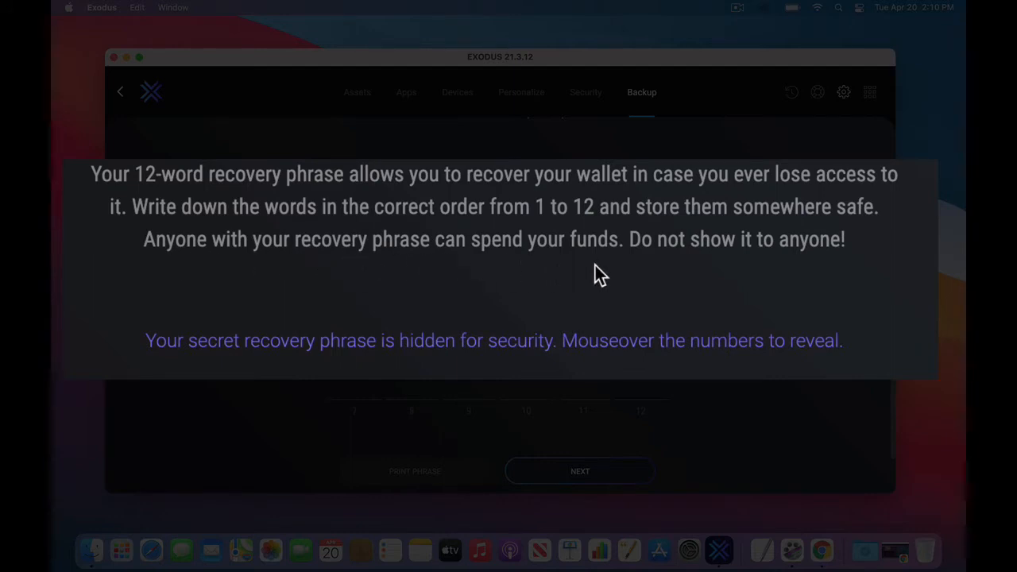
mouse_move(607, 273)
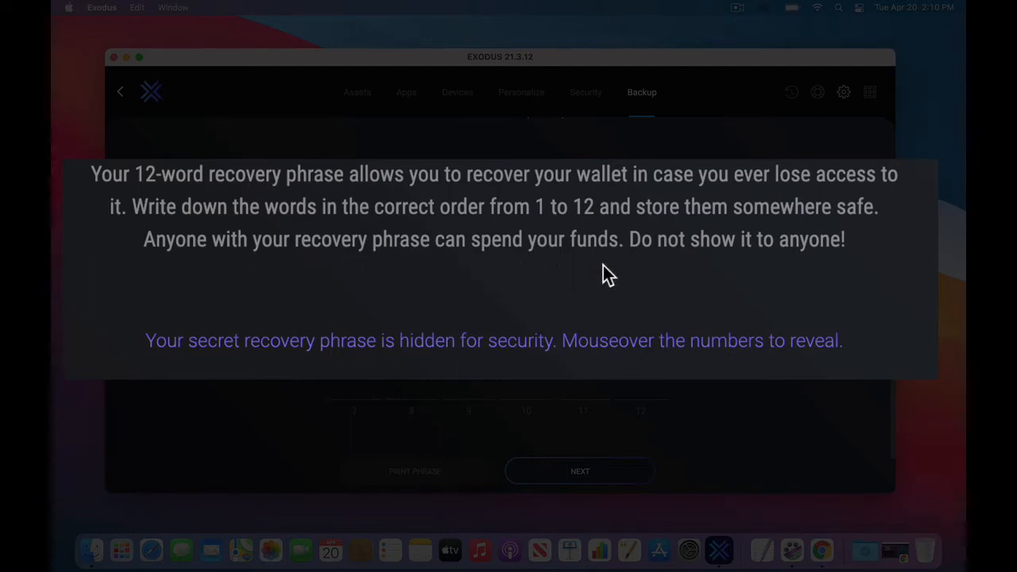
mouse_move(808, 268)
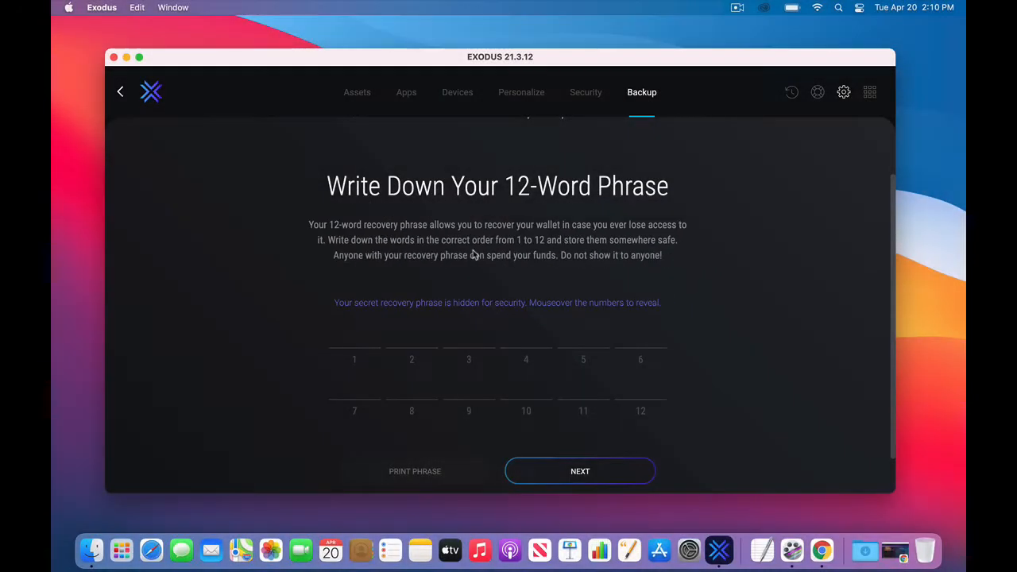
mouse_move(556, 288)
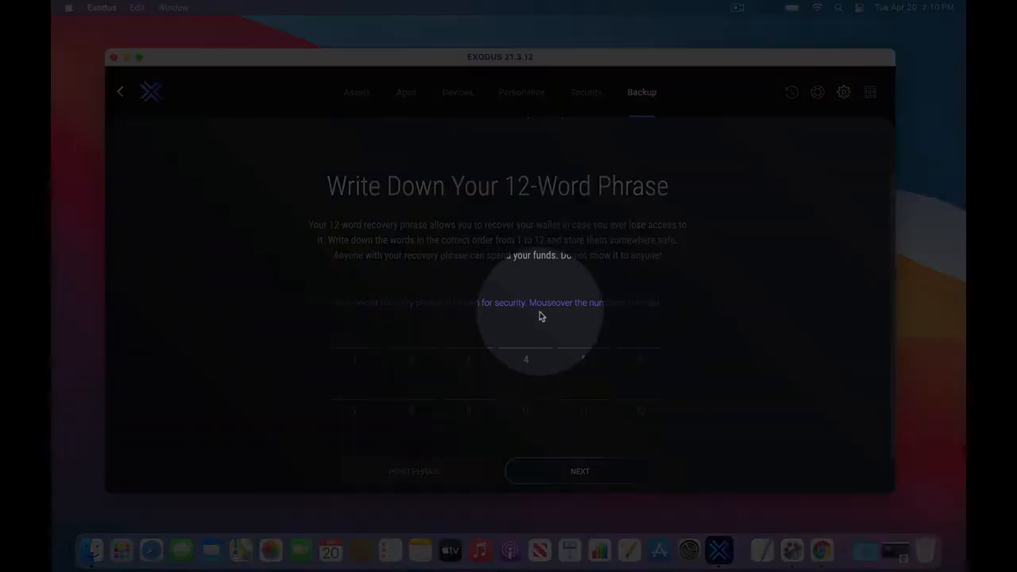
mouse_move(525, 359)
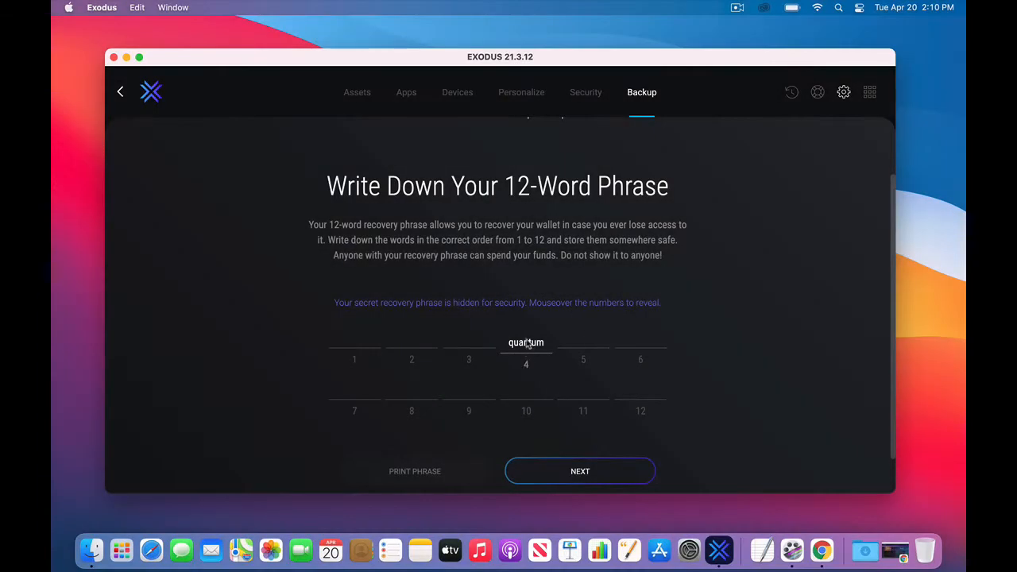
mouse_move(526, 358)
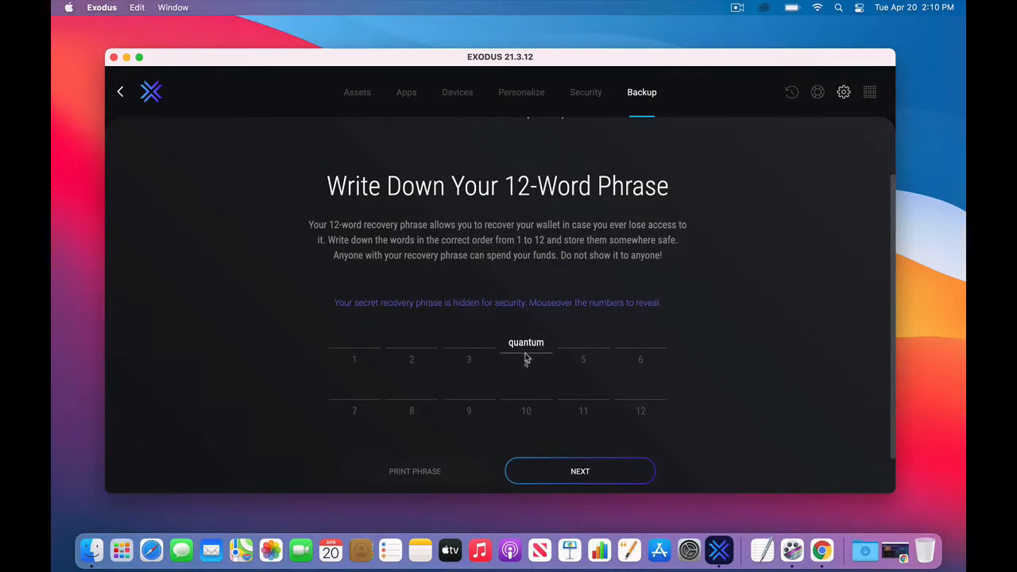
mouse_move(526, 325)
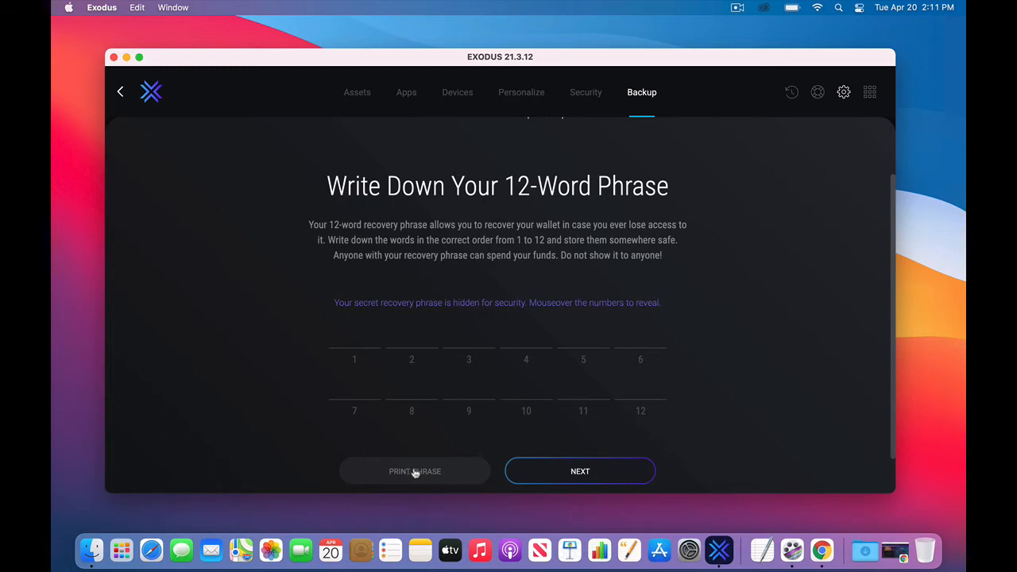
Start Print Phrase and show the PDF output options in the print dialog
left_click(413, 470)
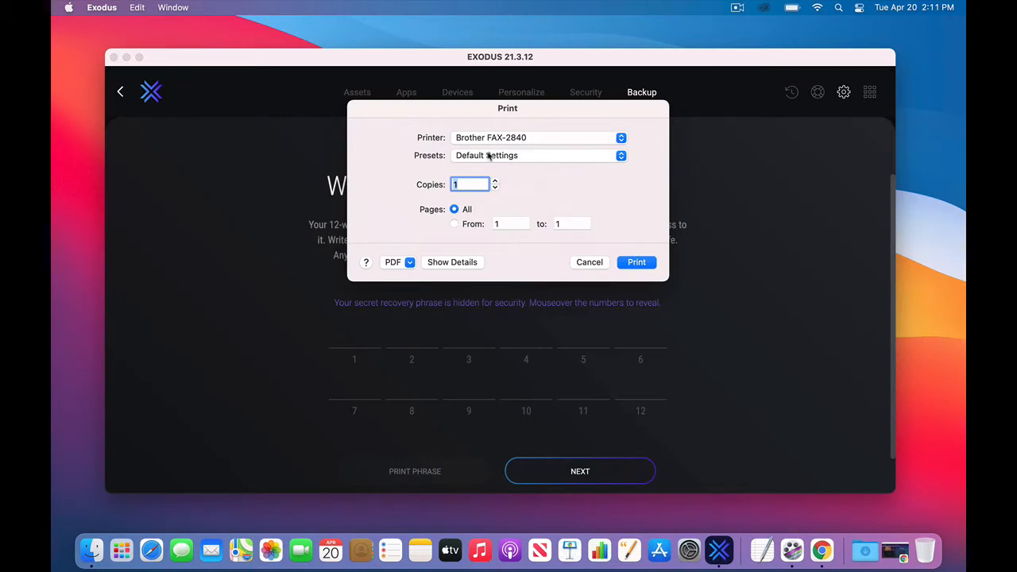
mouse_move(508, 155)
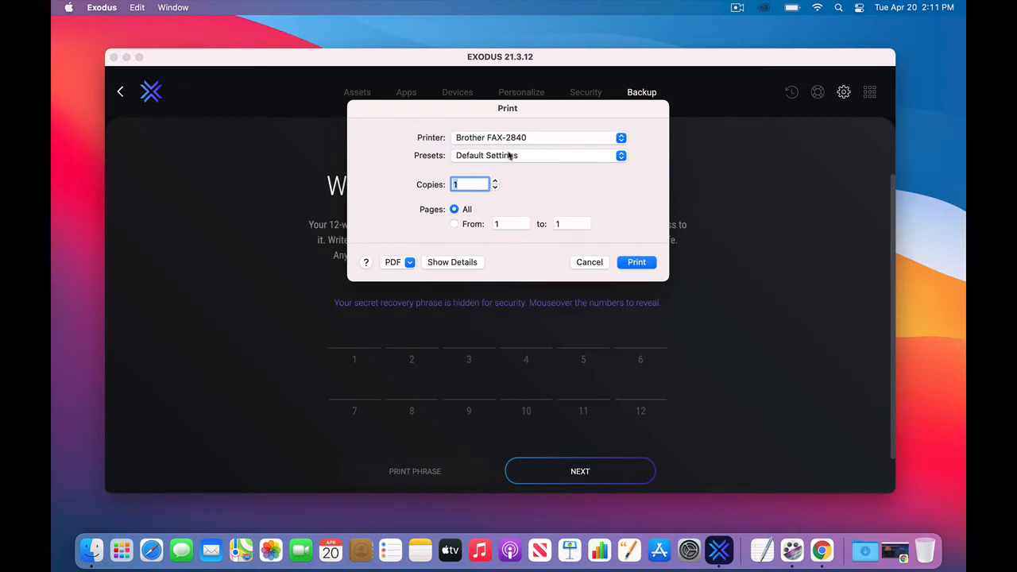
mouse_move(476, 157)
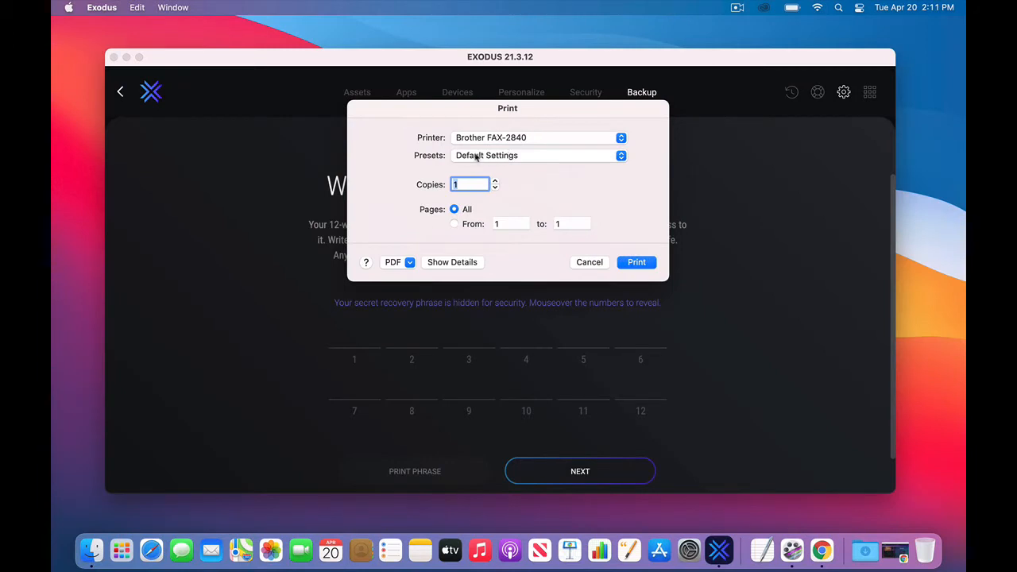
mouse_move(489, 157)
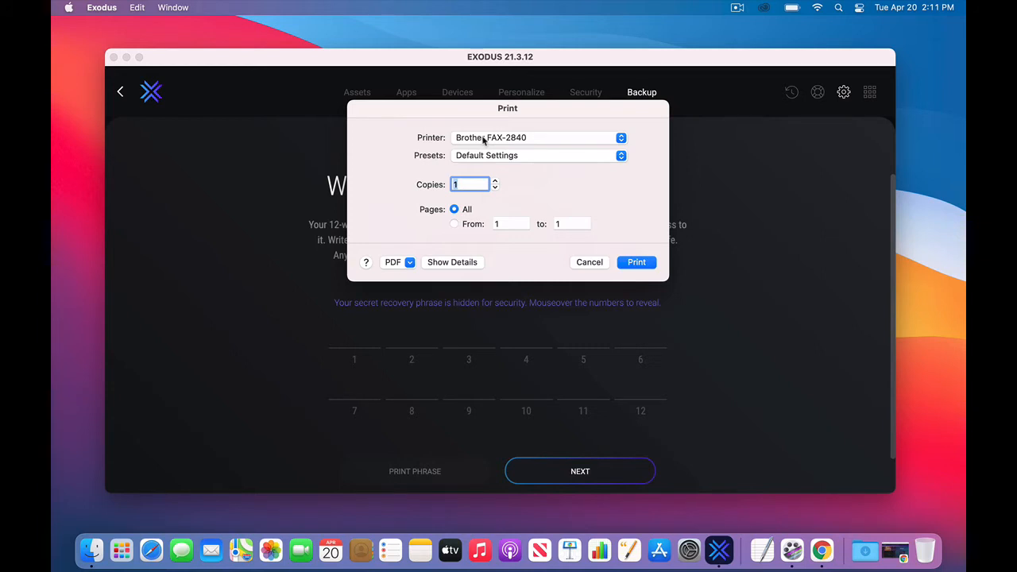
mouse_move(413, 244)
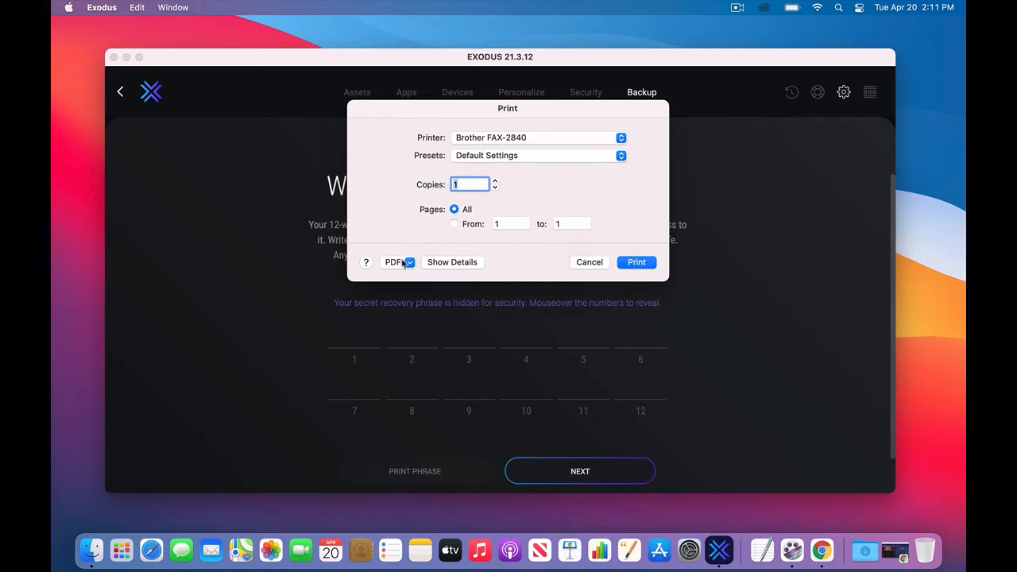
left_click(397, 262)
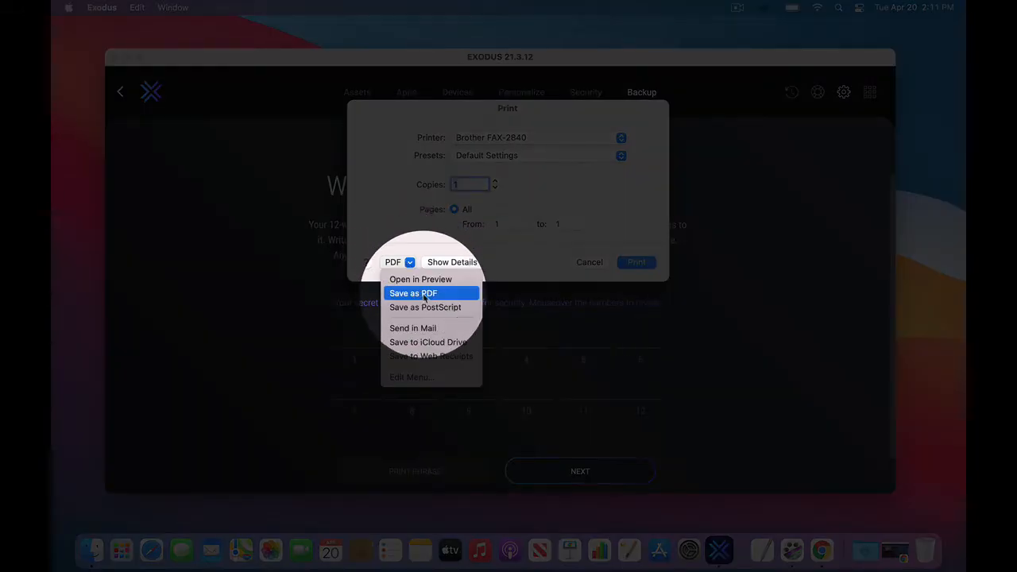
Save the printout as a PDF, adding 'Swift' to the file name, in Documents
left_click(413, 292)
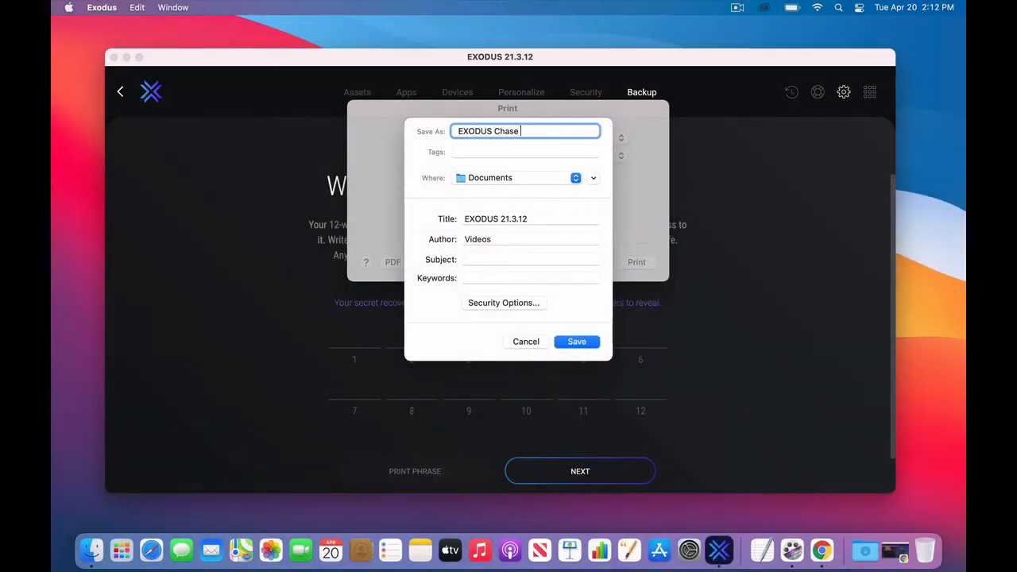
type("Swift")
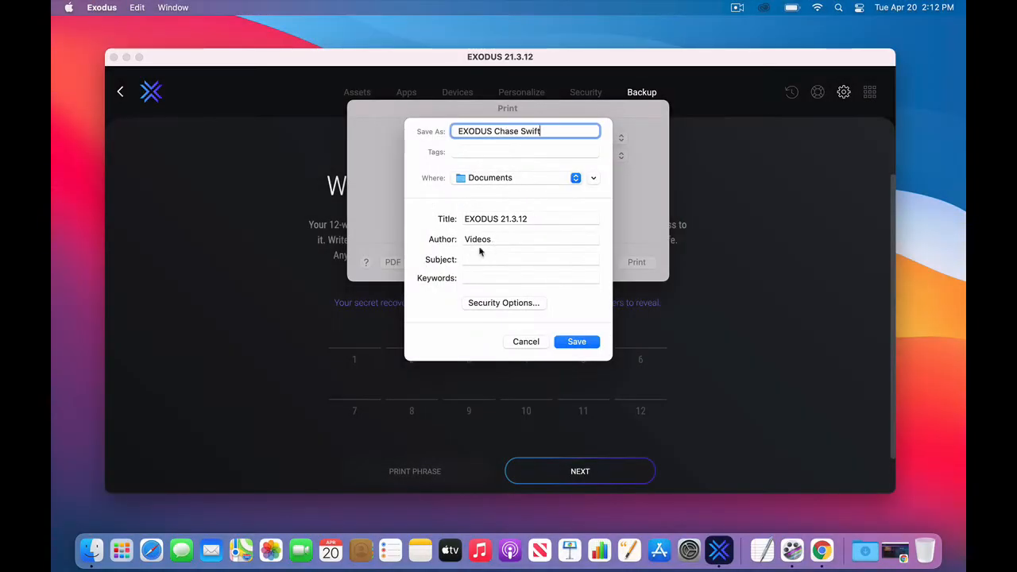
mouse_move(468, 239)
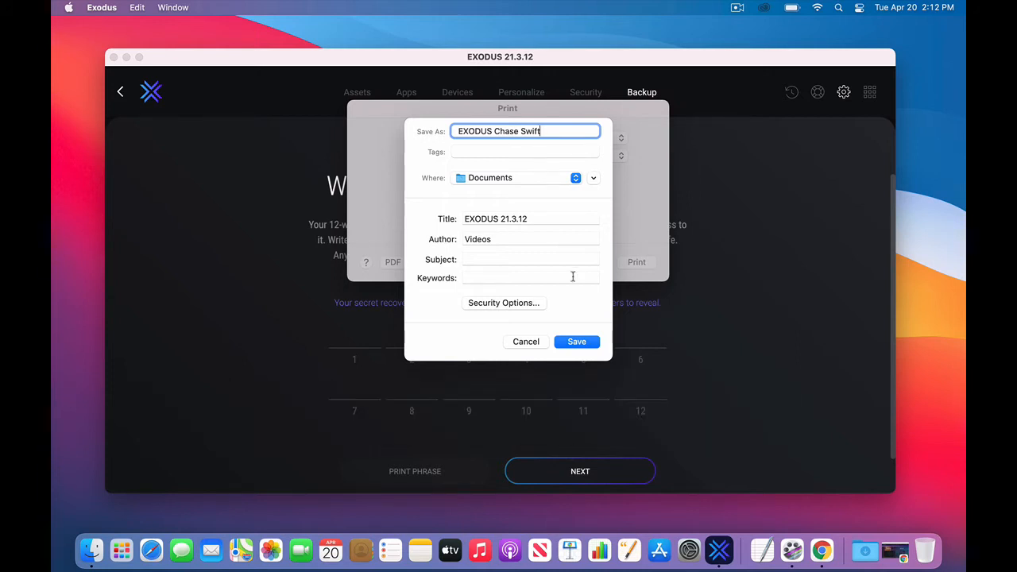
left_click(575, 341)
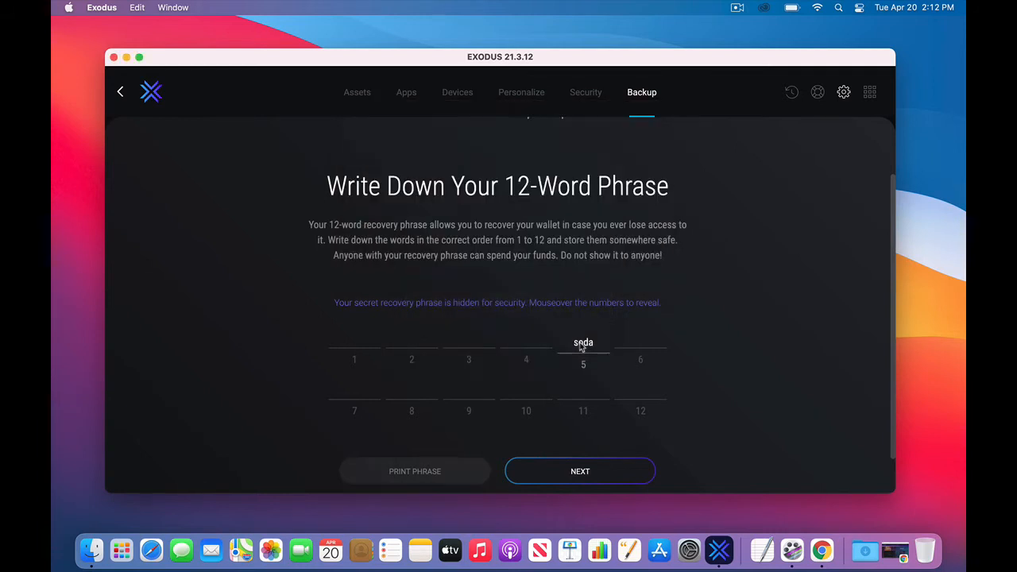
mouse_move(580, 232)
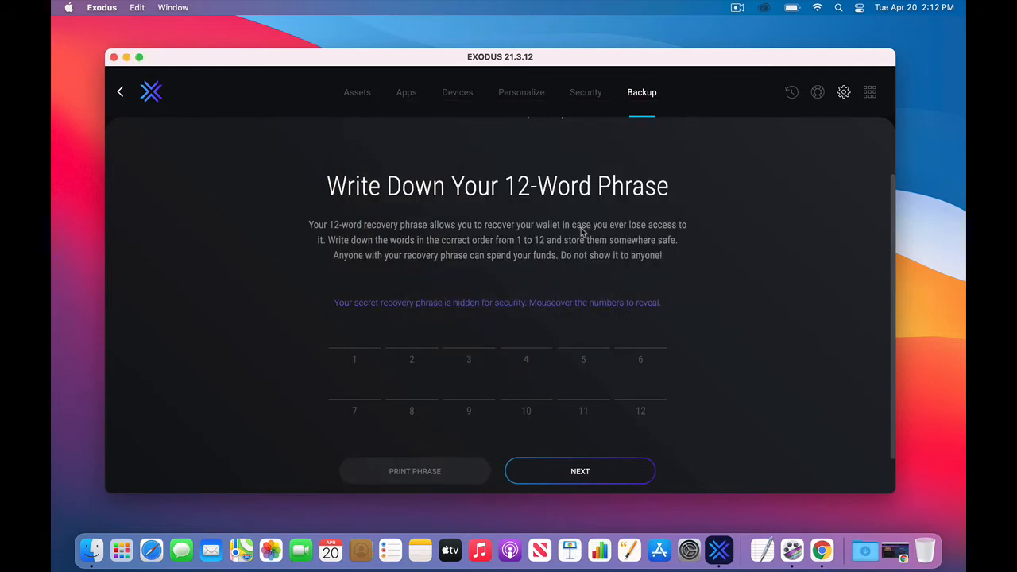
mouse_move(423, 232)
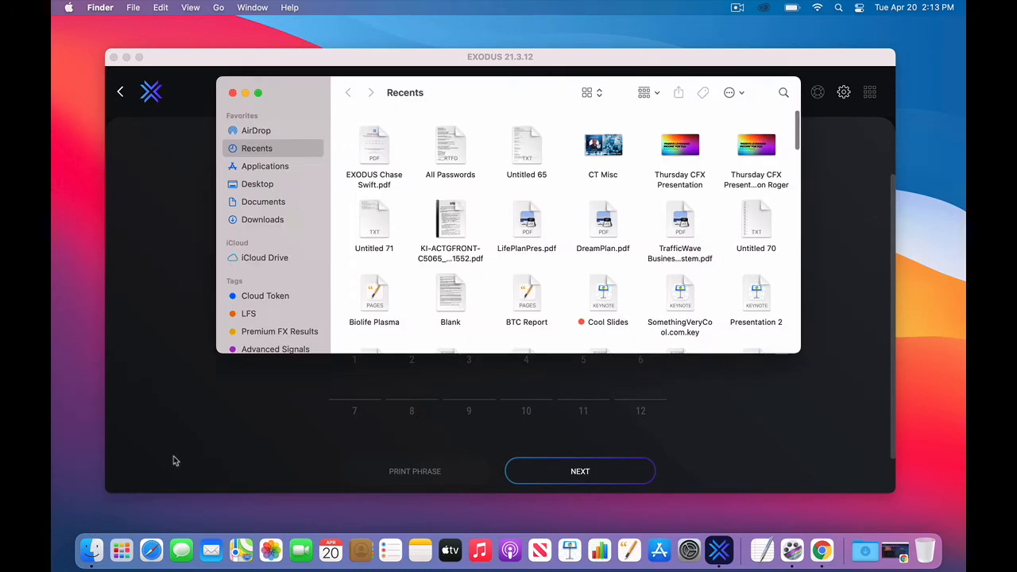
In Finder's Documents folder, select the saved EXODUS recovery-phrase PDF and open it in Preview
left_click(262, 219)
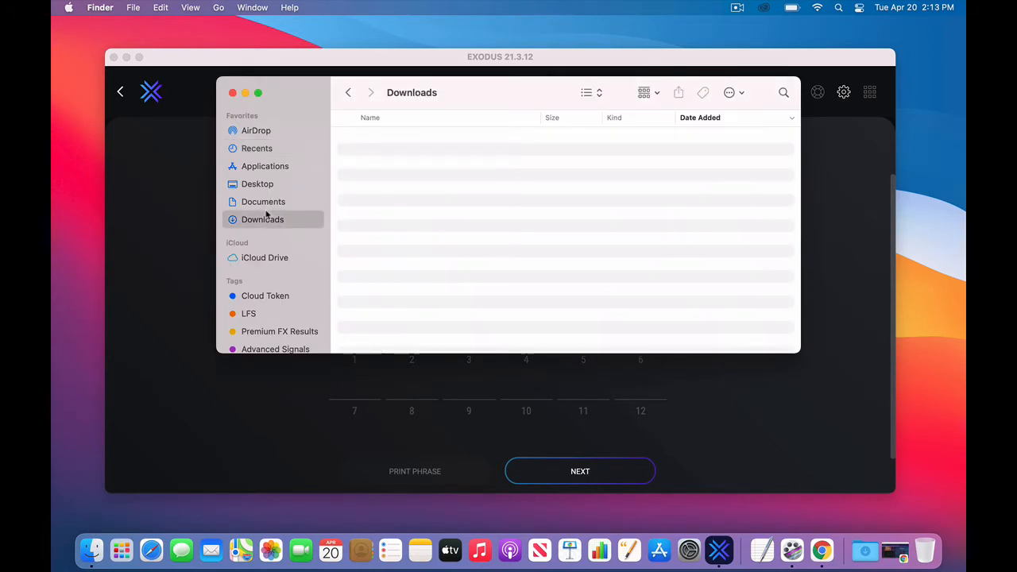
left_click(264, 200)
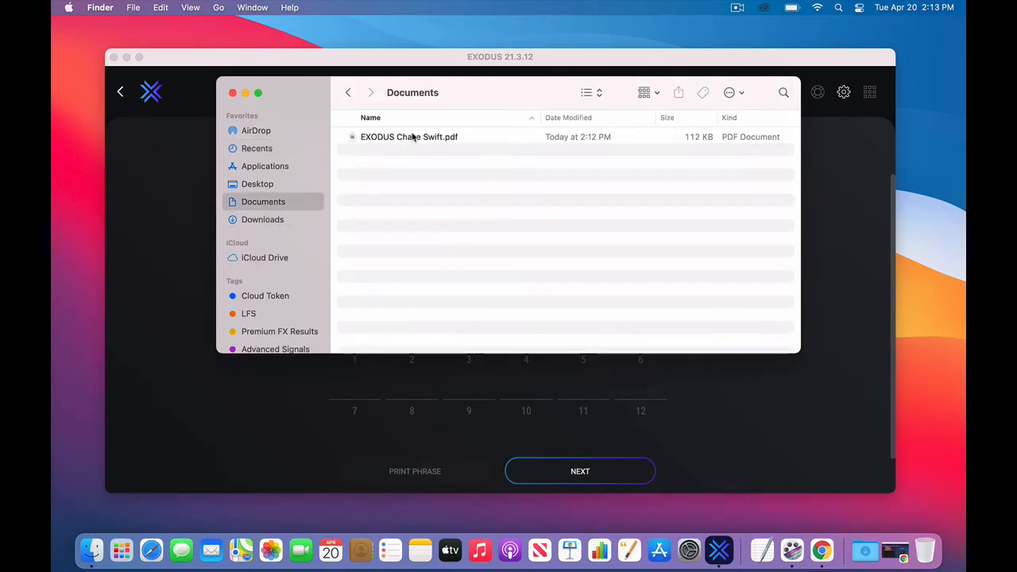
left_click(409, 137)
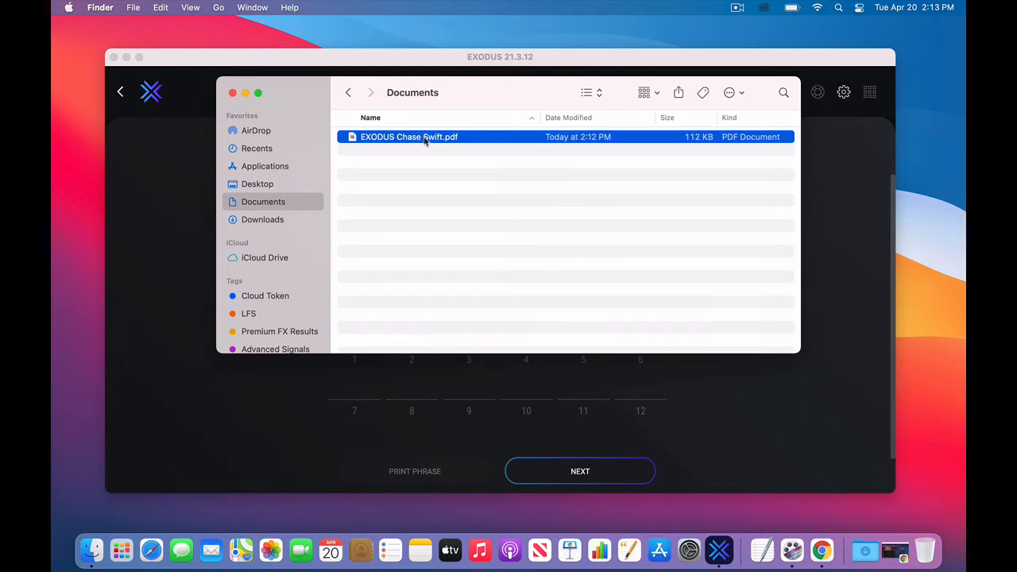
double_click(410, 136)
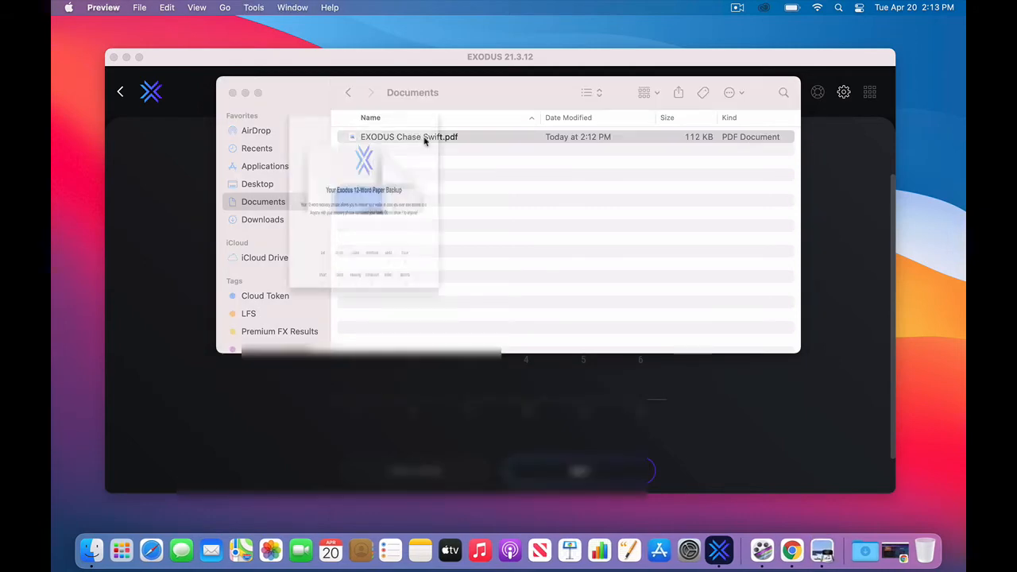
Open the EXODUS paper backup PDF again from the Documents list
double_click(408, 137)
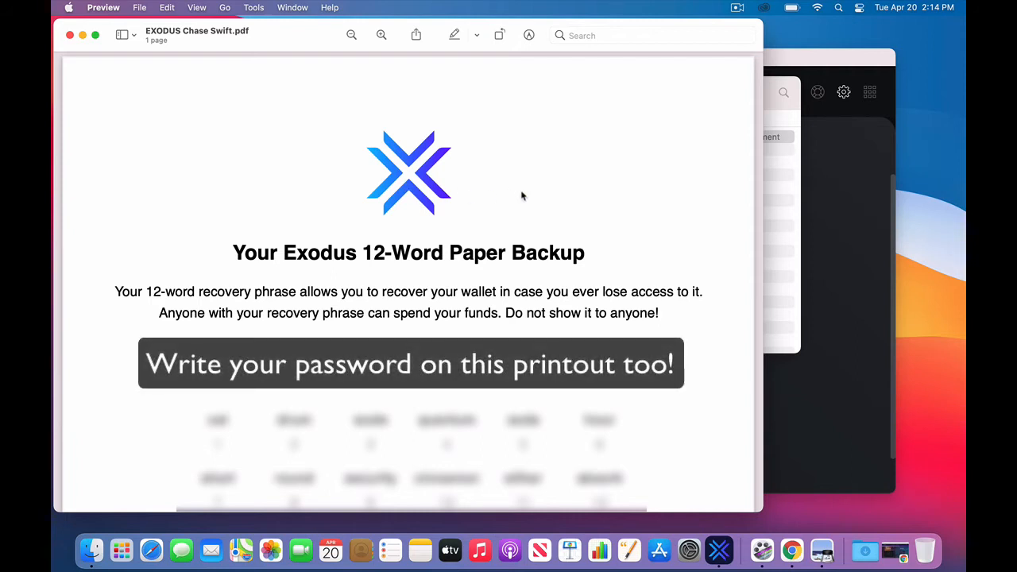
mouse_move(499, 189)
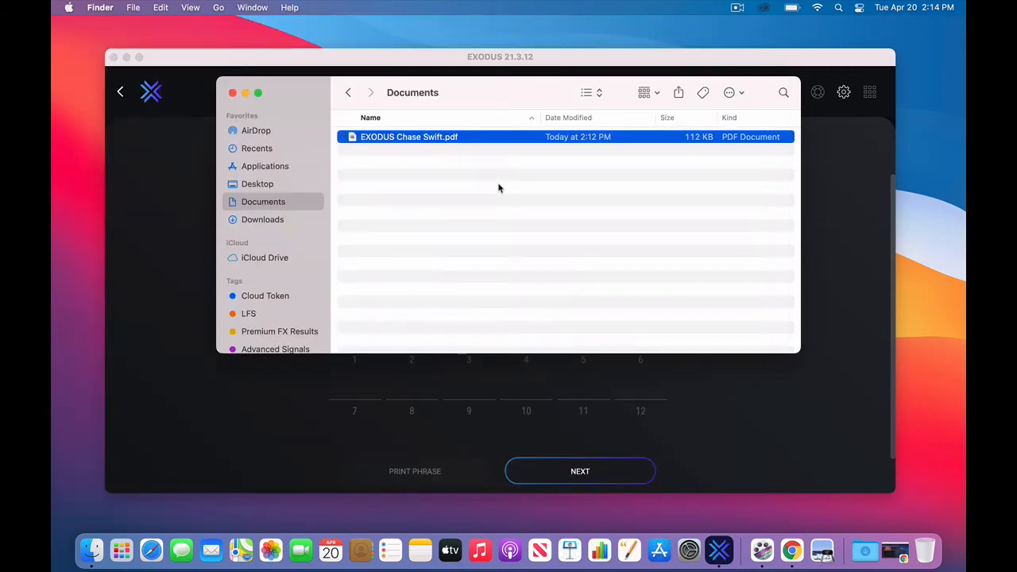
mouse_move(191, 173)
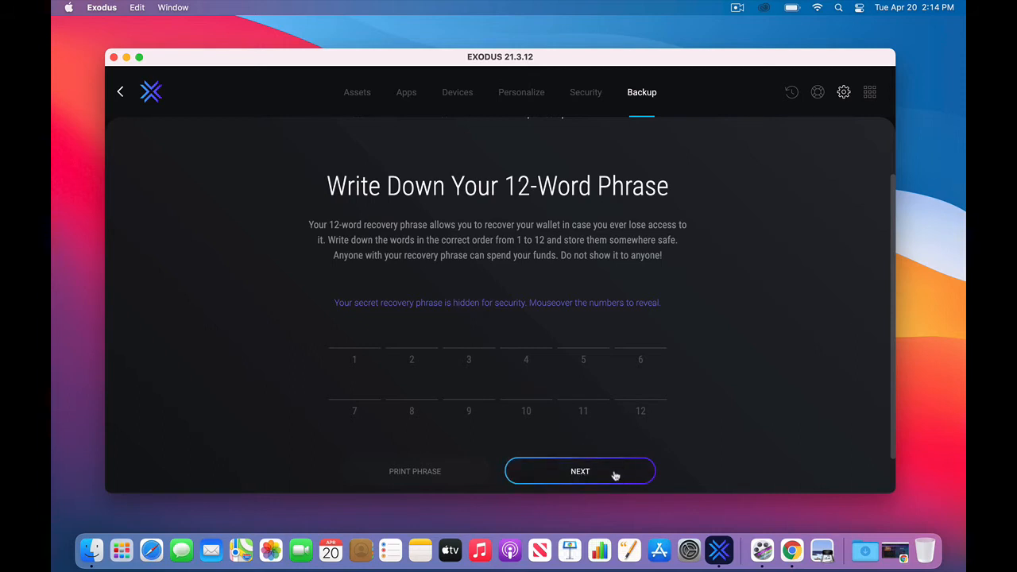
mouse_move(597, 470)
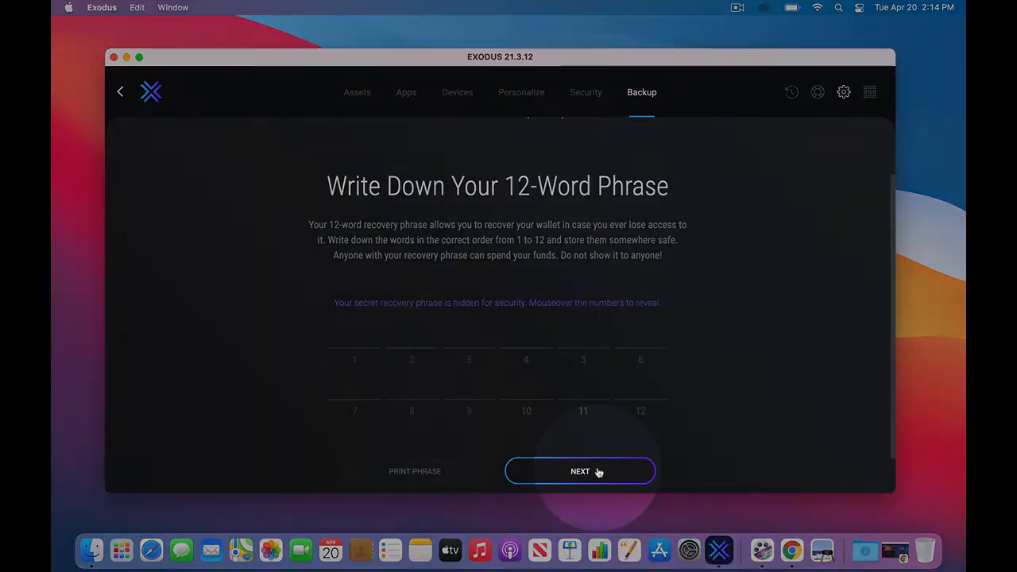
Switch back to the Exodus Write Down Your 12-Word Phrase backup screen
left_click(580, 471)
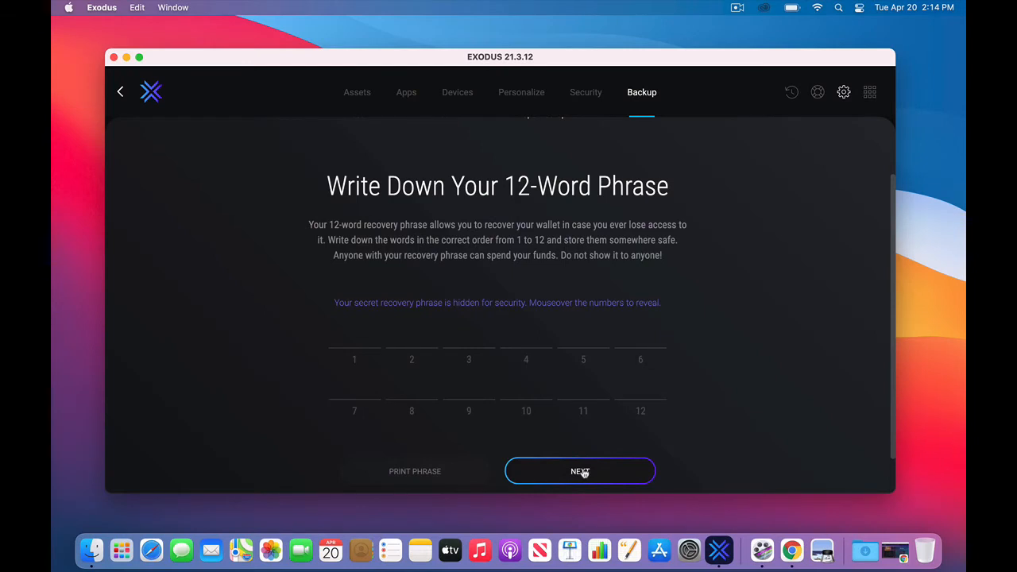
Advance to the paper backup check and pick 'quantum' as the correct phrase word
left_click(580, 470)
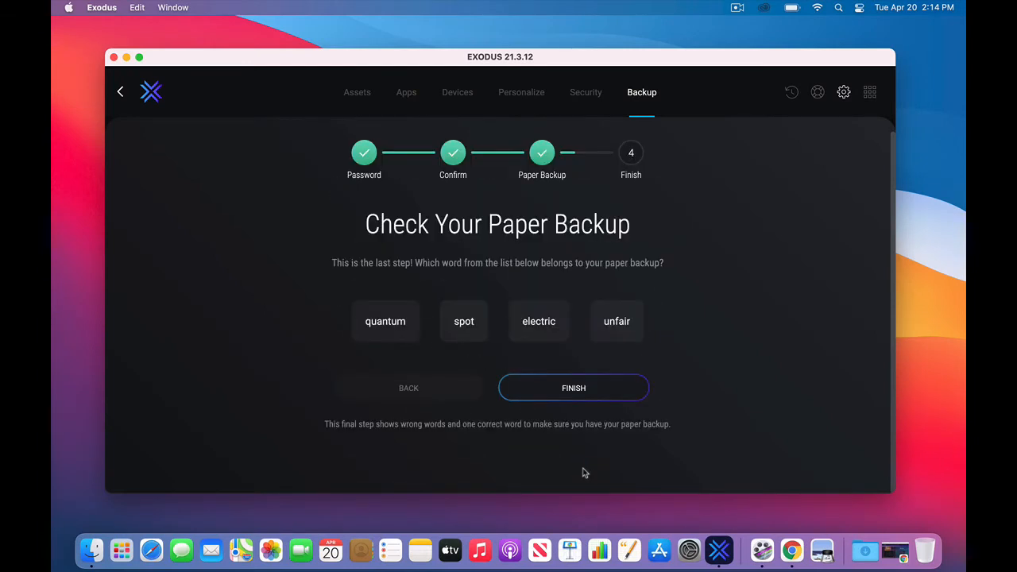
mouse_move(436, 372)
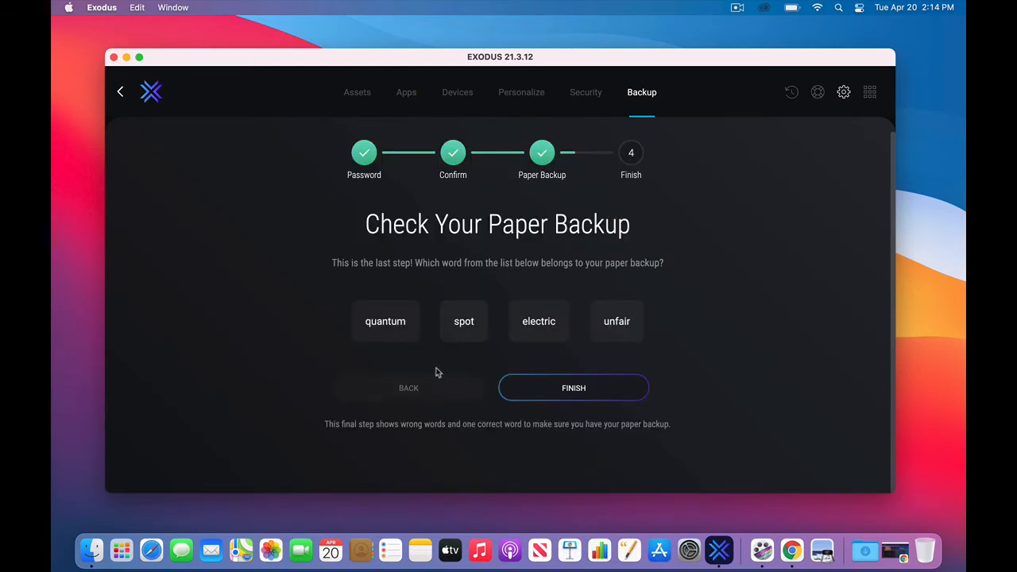
left_click(384, 321)
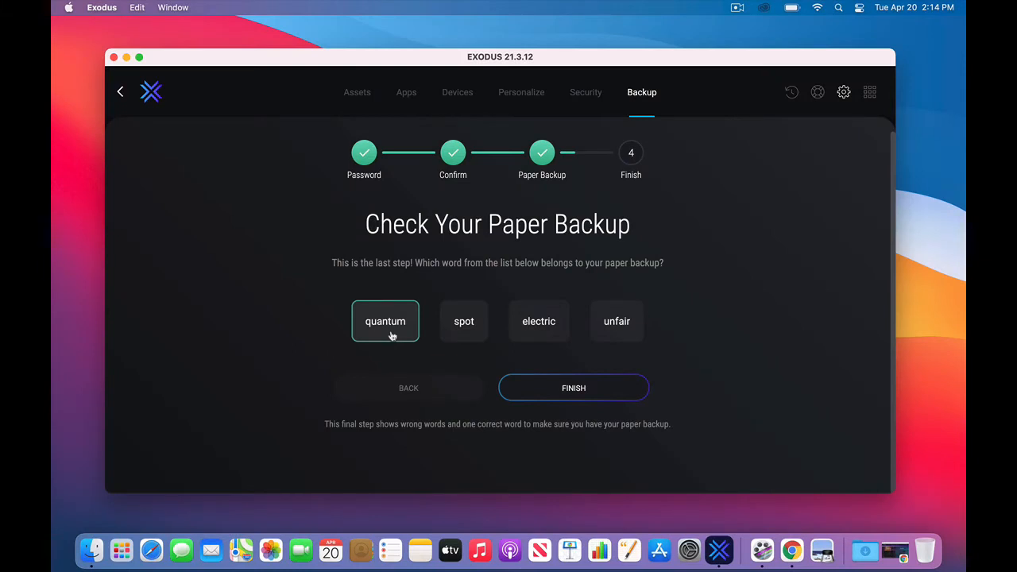
mouse_move(445, 350)
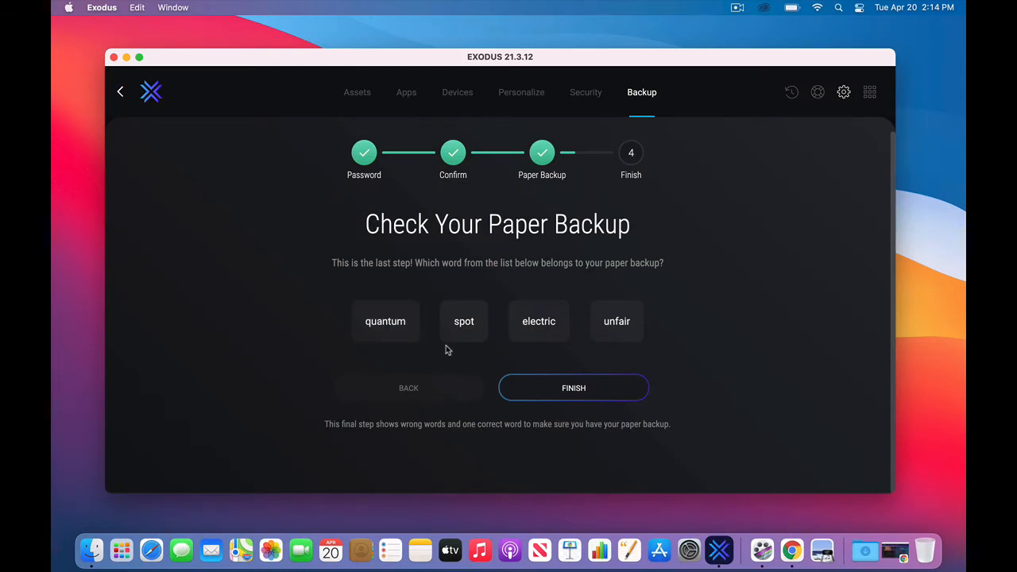
left_click(384, 321)
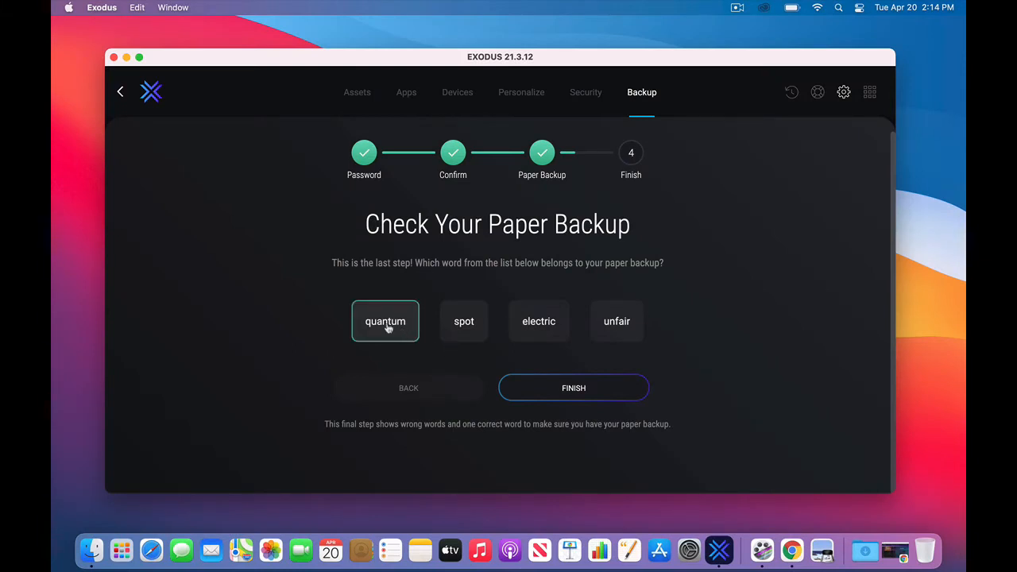
left_click(384, 321)
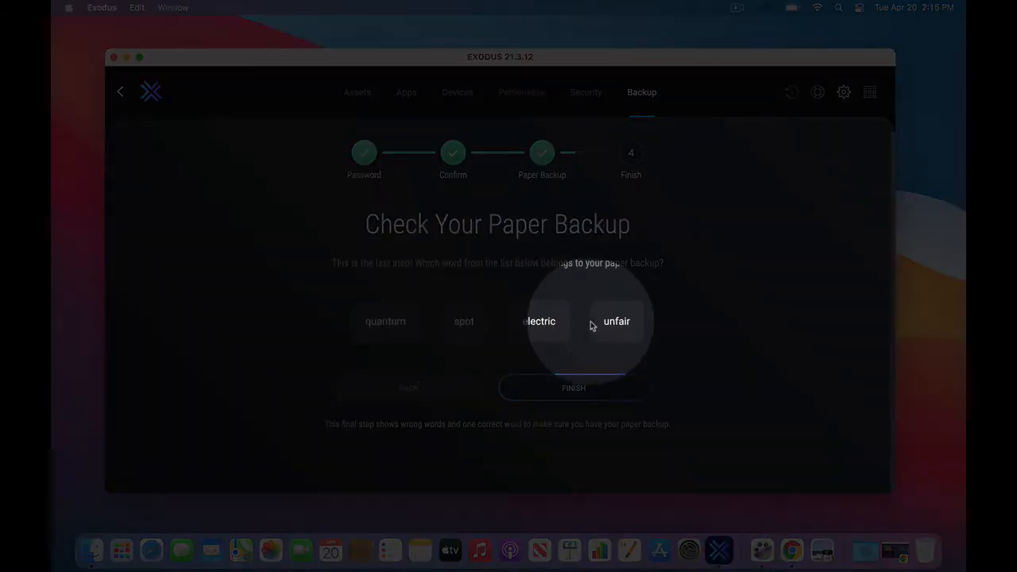
left_click(464, 321)
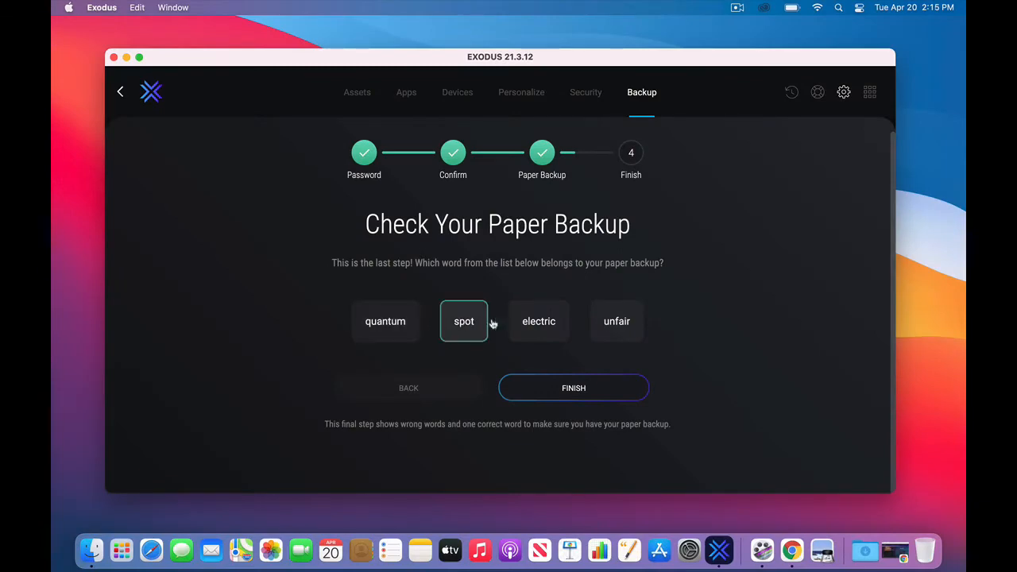
left_click(384, 321)
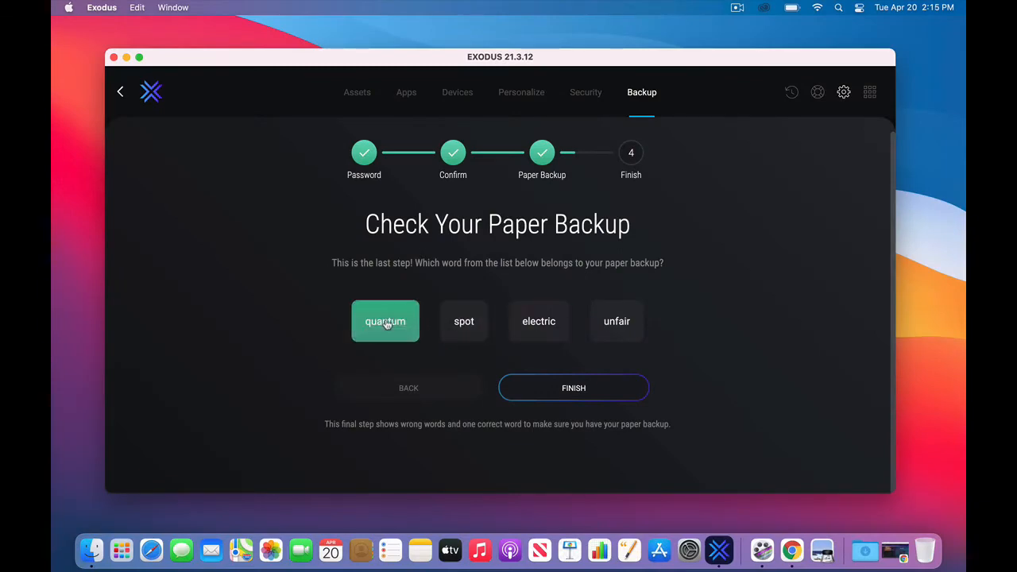
left_click(464, 321)
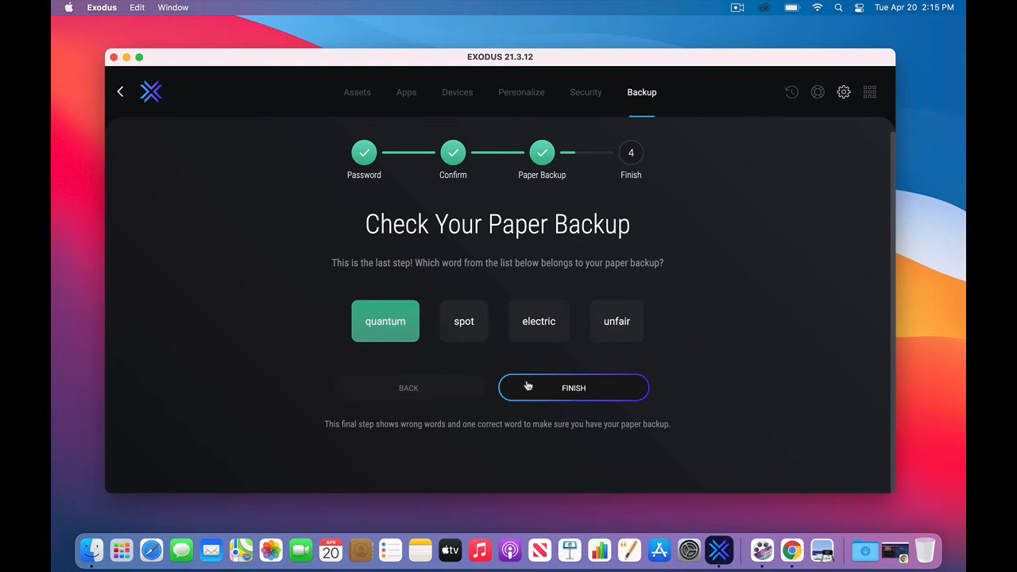
left_click(573, 388)
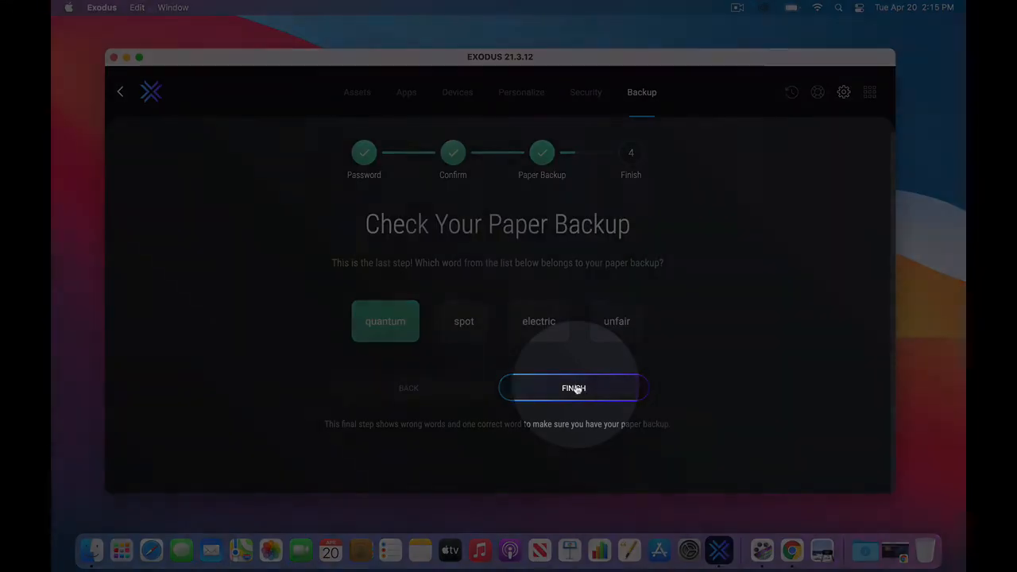
Finish the backup check and return home to the wallet's asset list
left_click(571, 387)
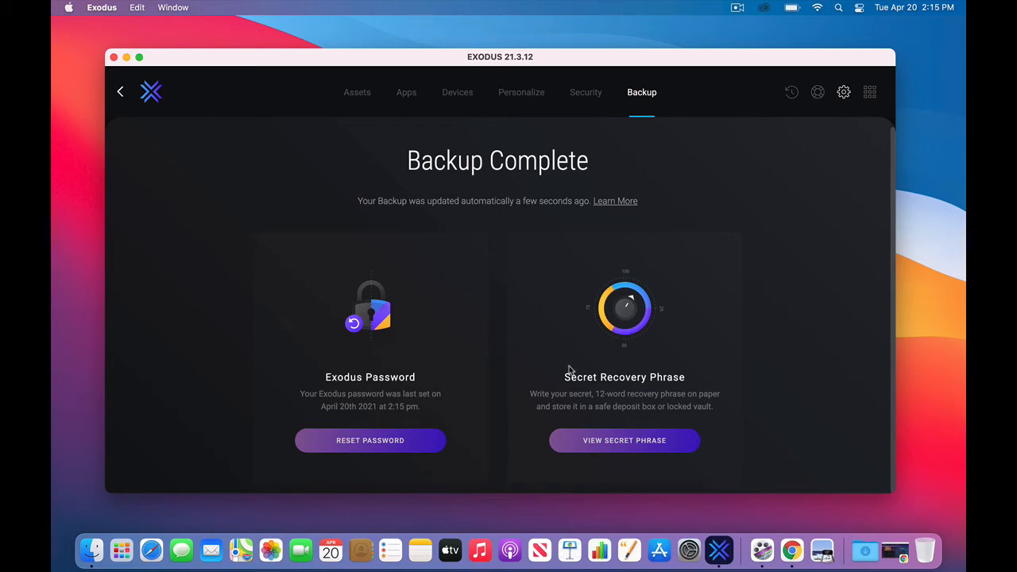
mouse_move(150, 91)
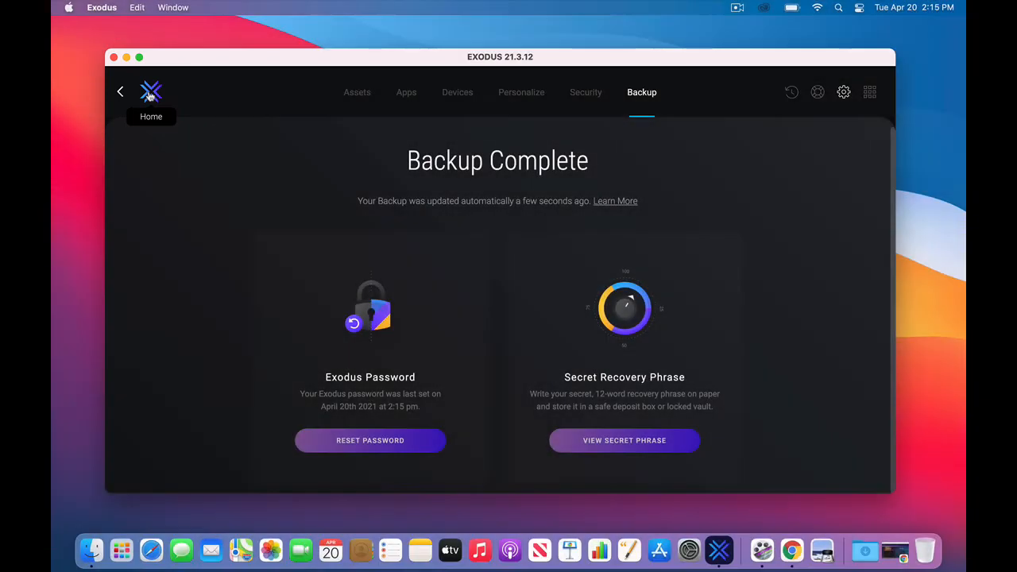
left_click(149, 90)
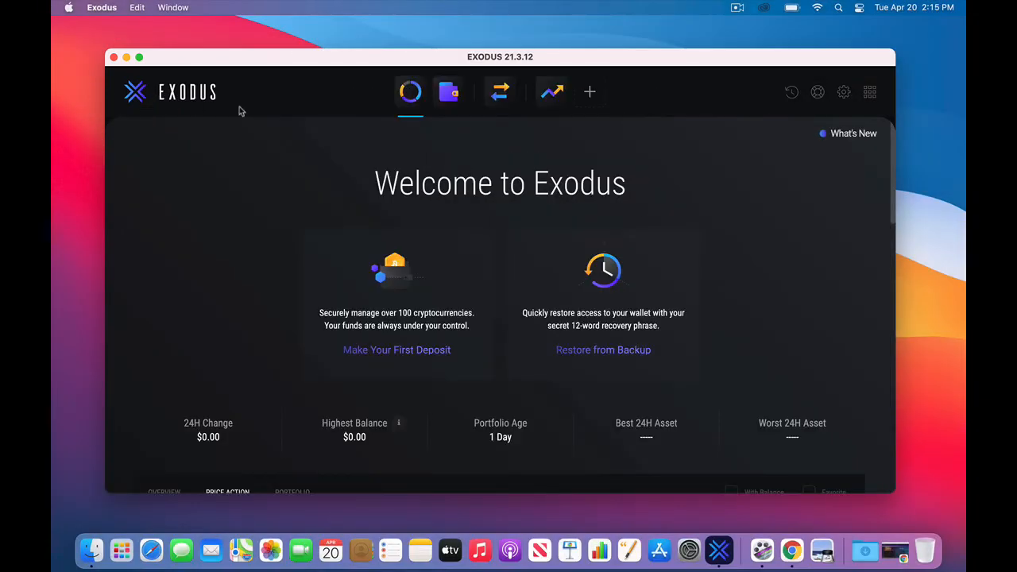
mouse_move(448, 91)
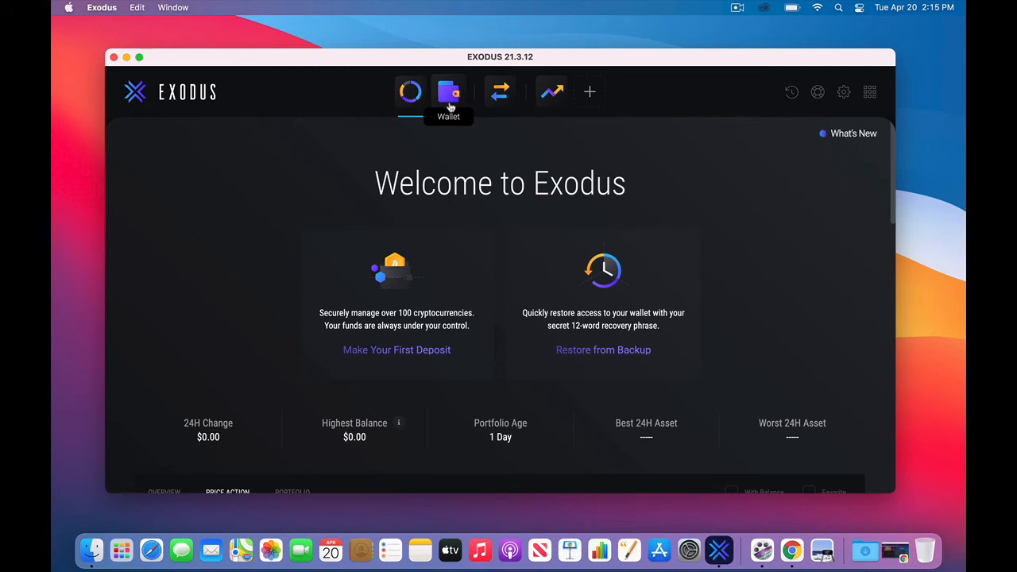
left_click(448, 91)
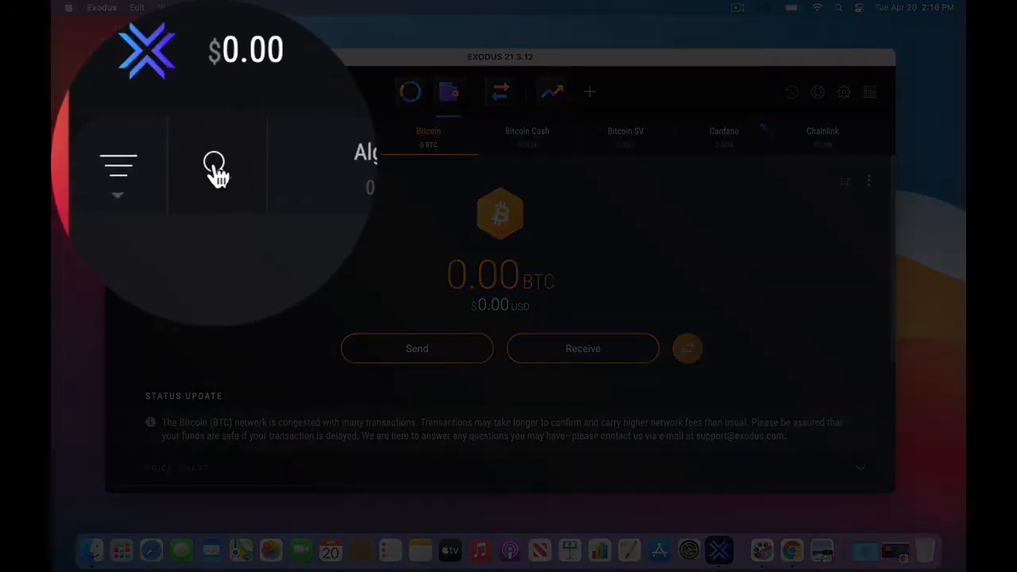
Search the assets for 'bt', clear the search and keep the Bitcoin wallet selected
left_click(214, 167)
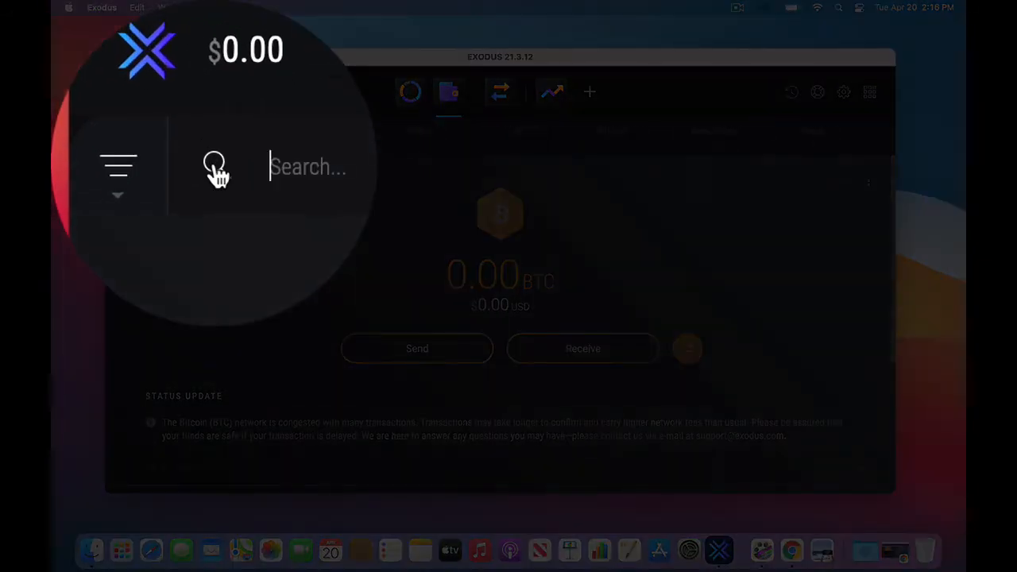
type("btc")
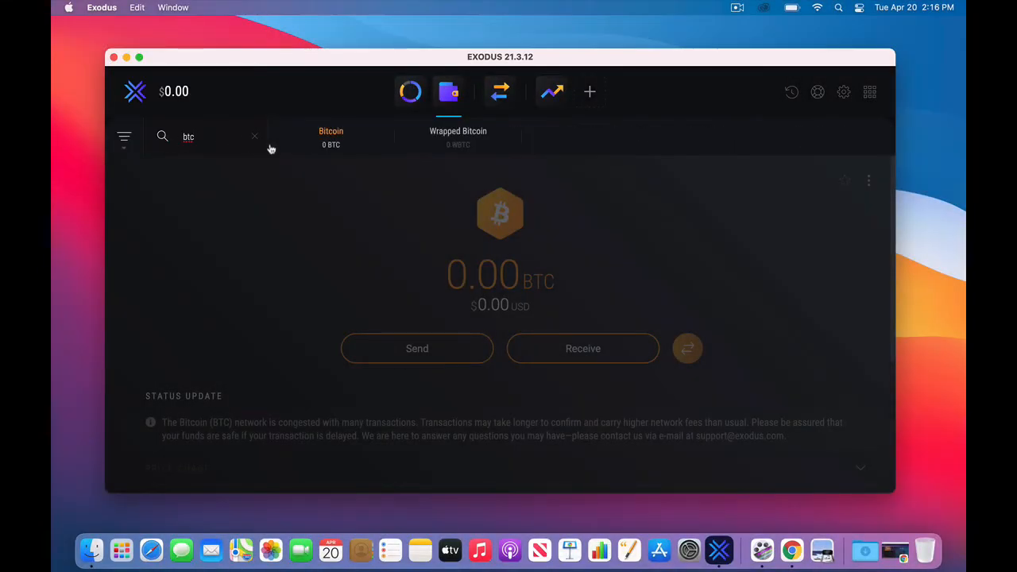
left_click(254, 137)
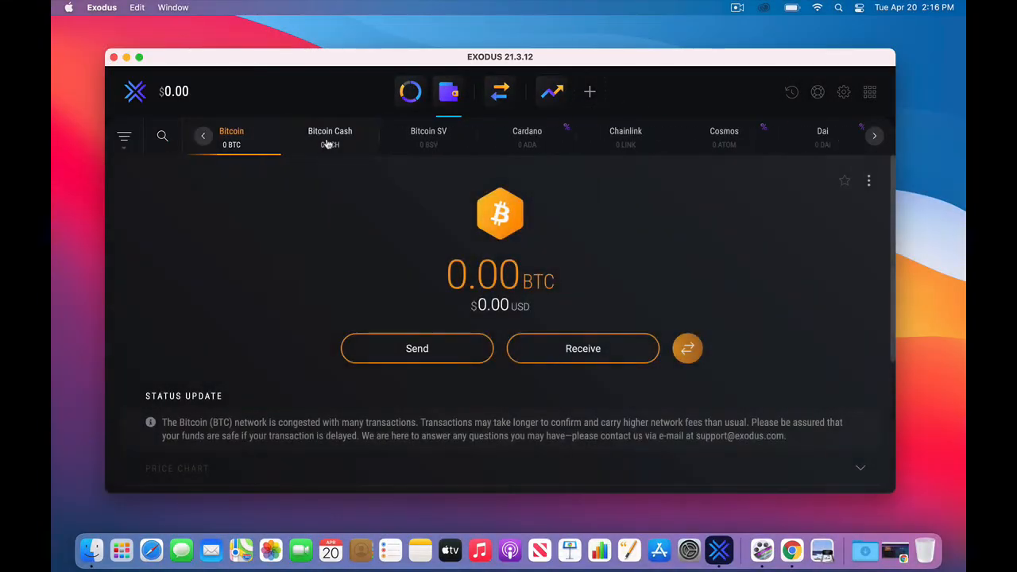
mouse_move(357, 173)
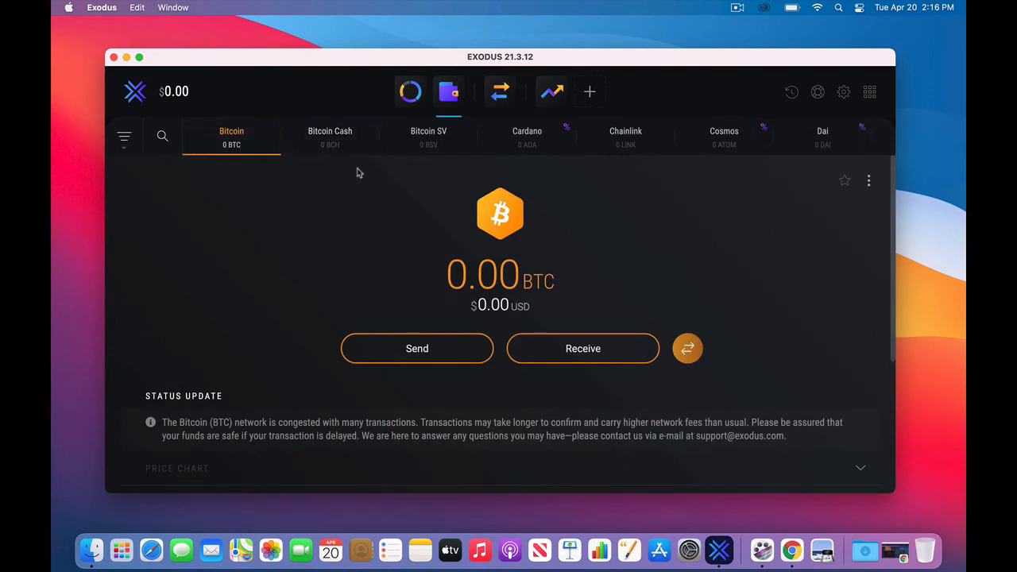
mouse_move(378, 197)
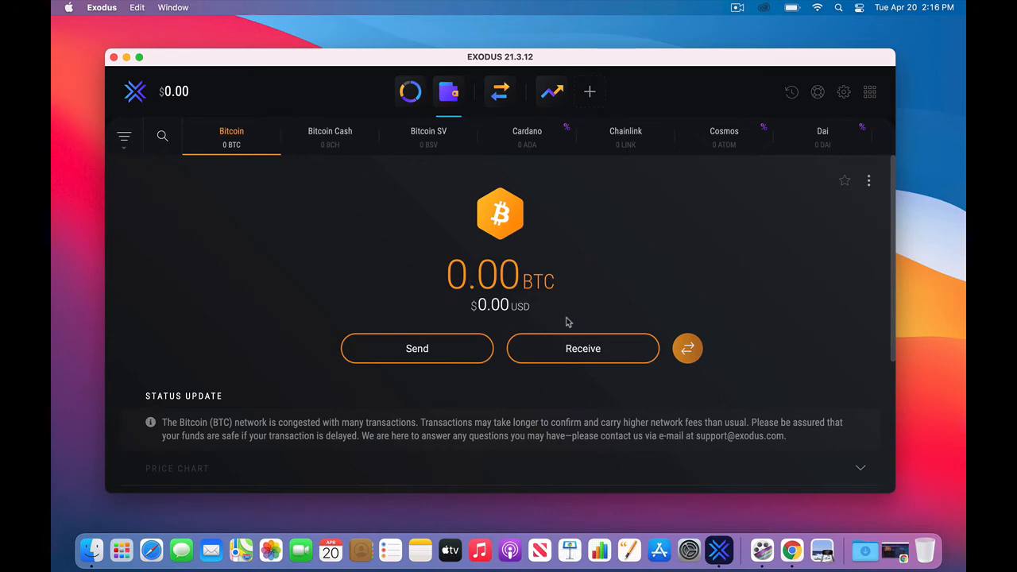
mouse_move(582, 348)
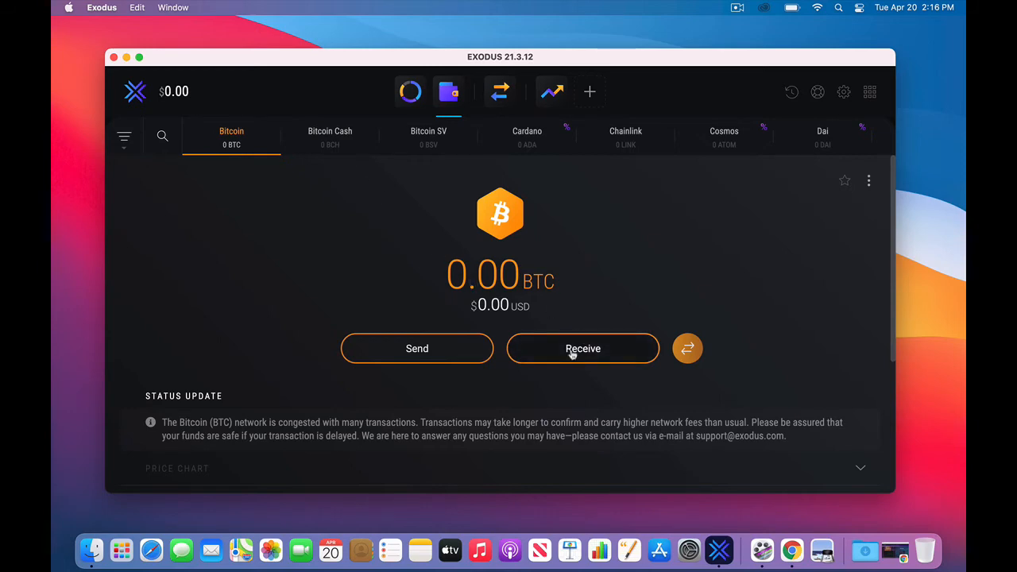
Show the Bitcoin receive screen with the wallet address and its QR code
left_click(582, 348)
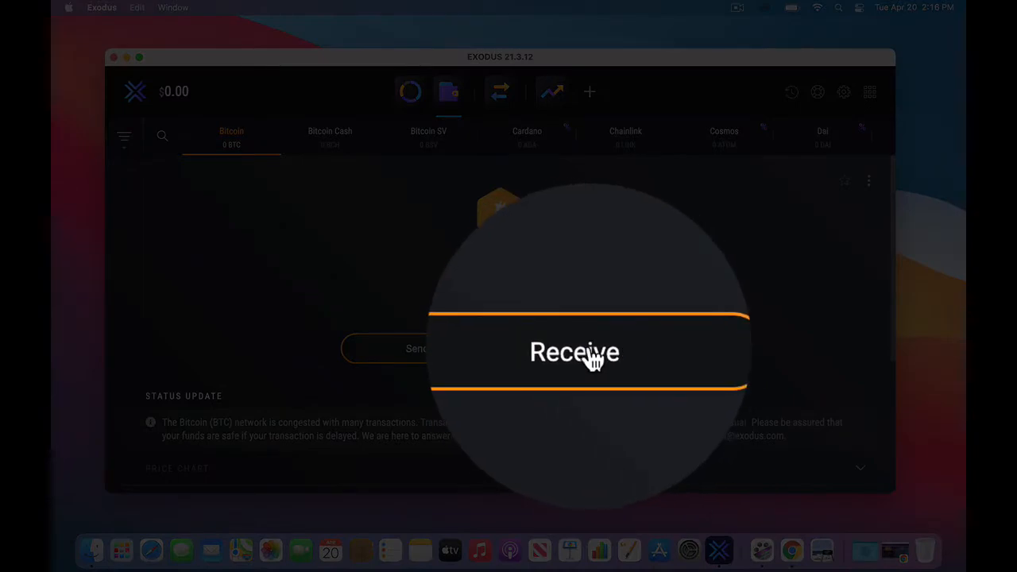
left_click(575, 352)
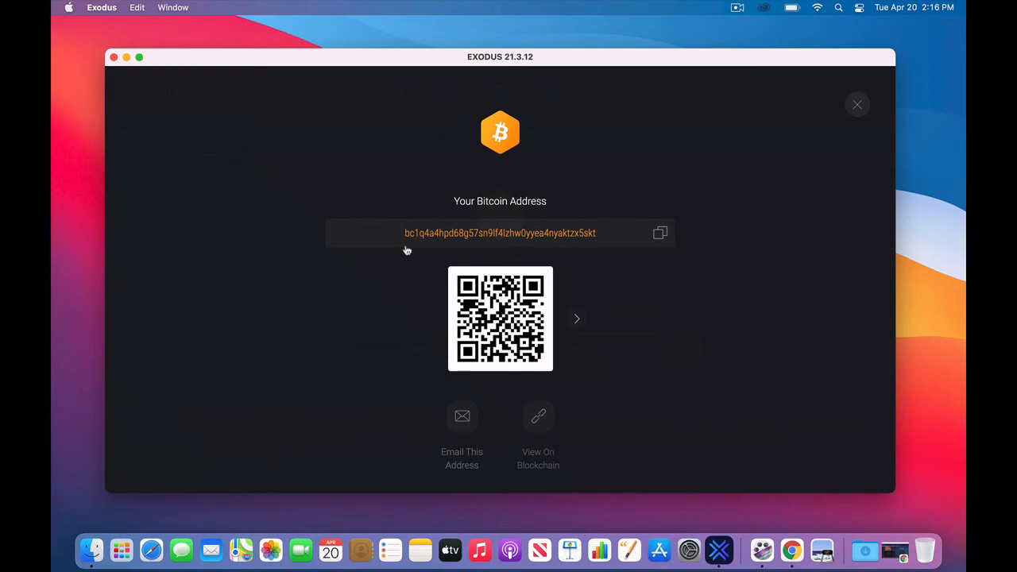
mouse_move(421, 248)
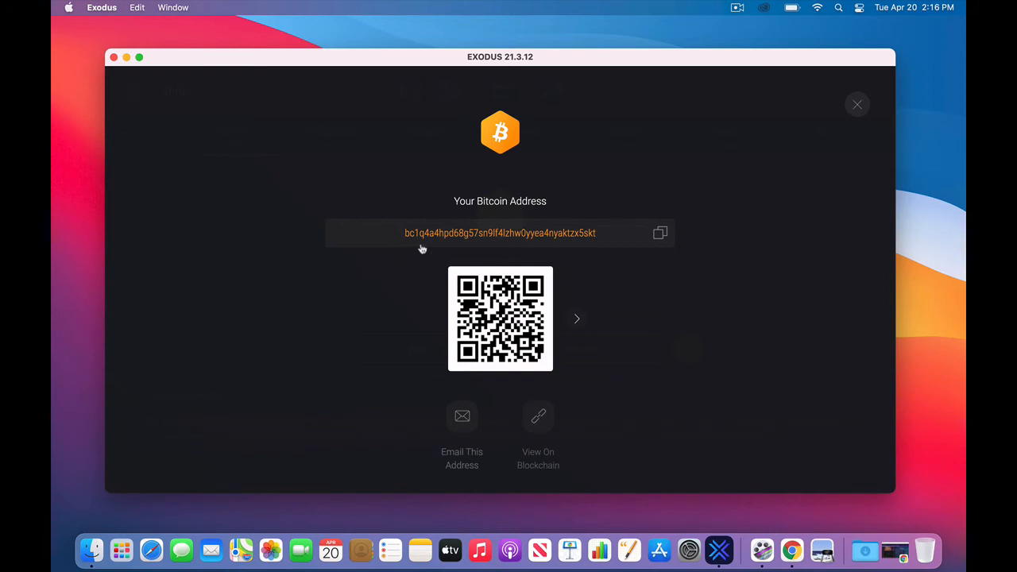
mouse_move(439, 244)
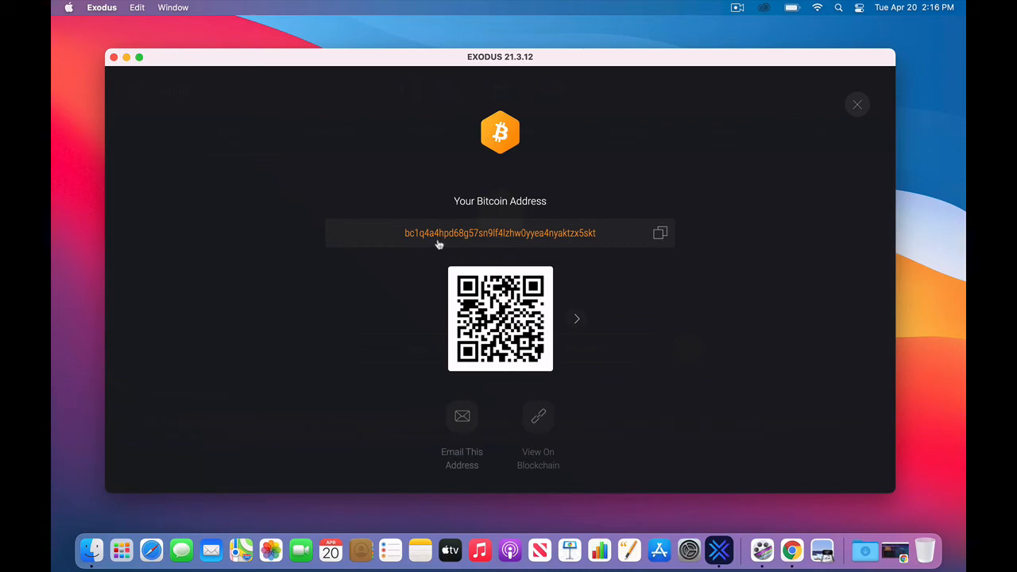
mouse_move(416, 245)
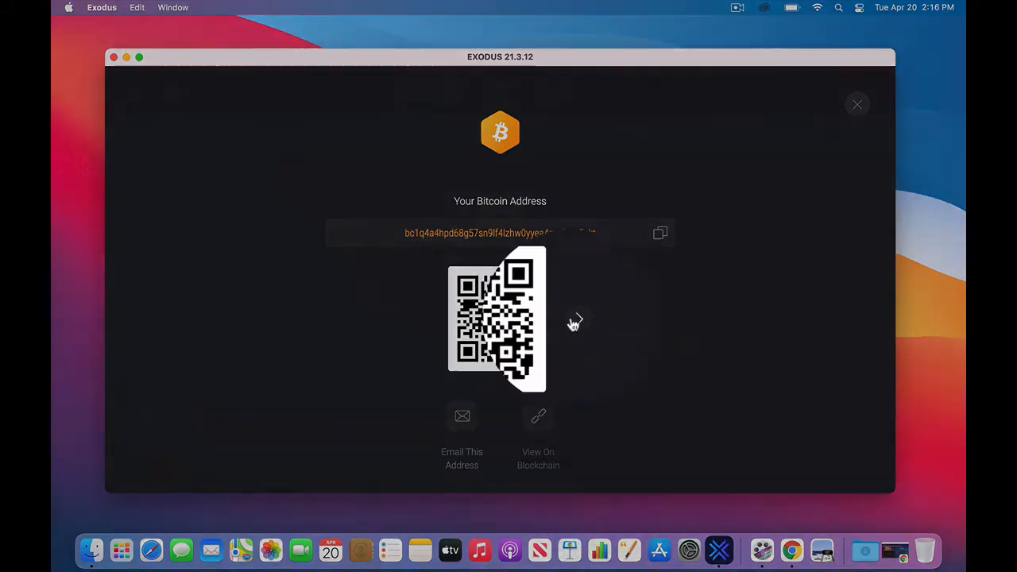
left_click(492, 318)
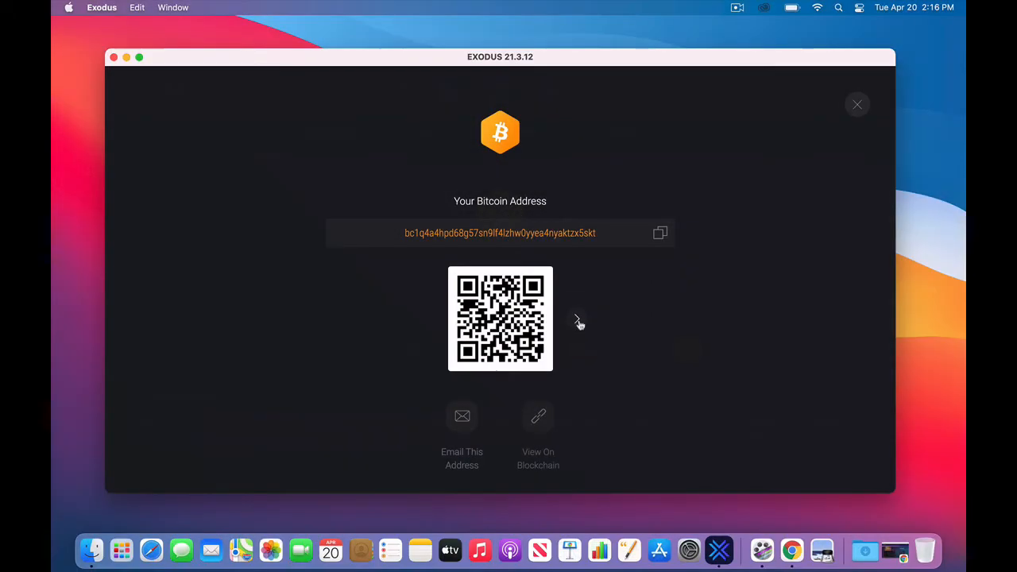
Switch to the legacy address starting with 1 and copy it to the clipboard
left_click(580, 324)
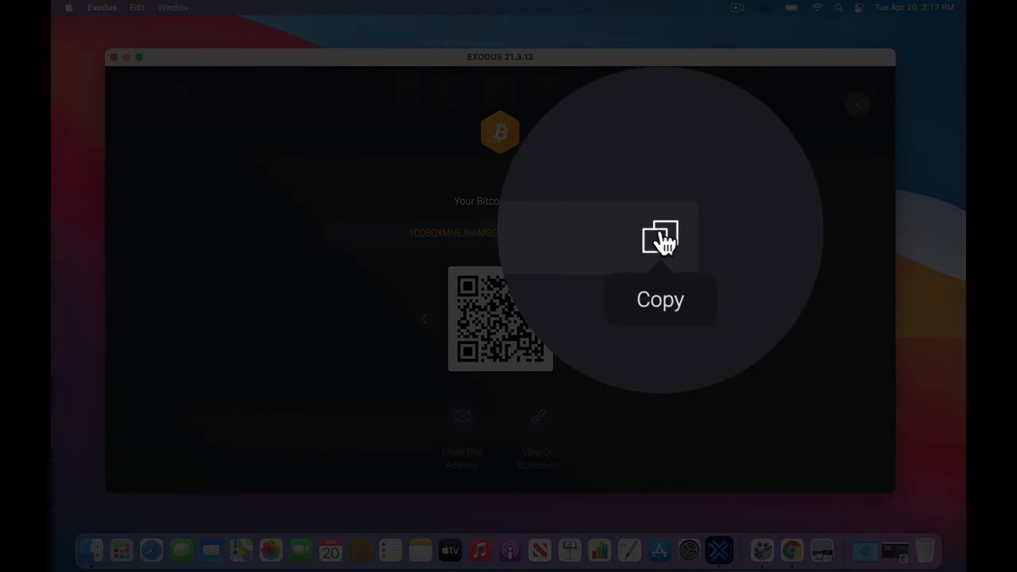
left_click(660, 235)
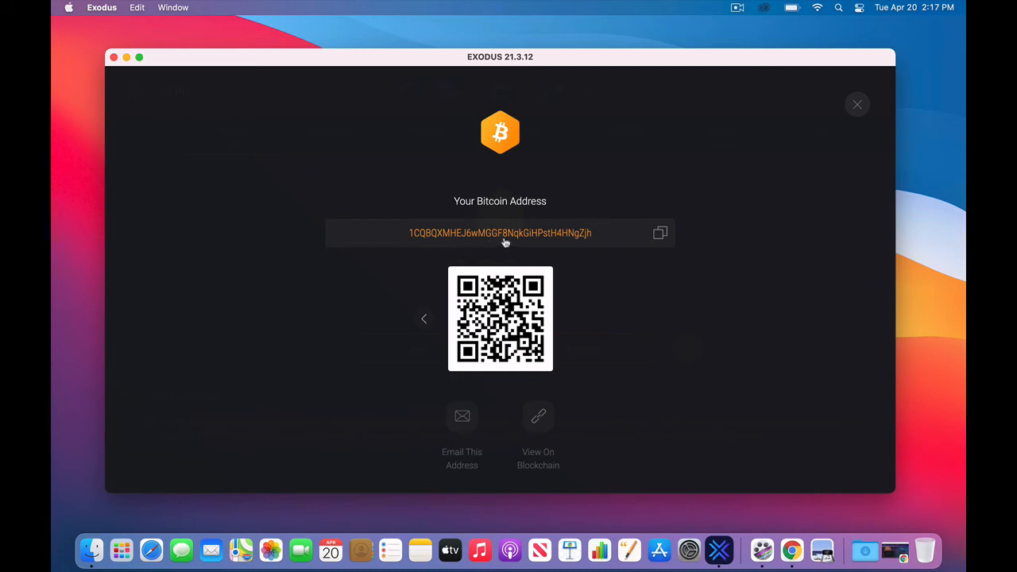
mouse_move(518, 237)
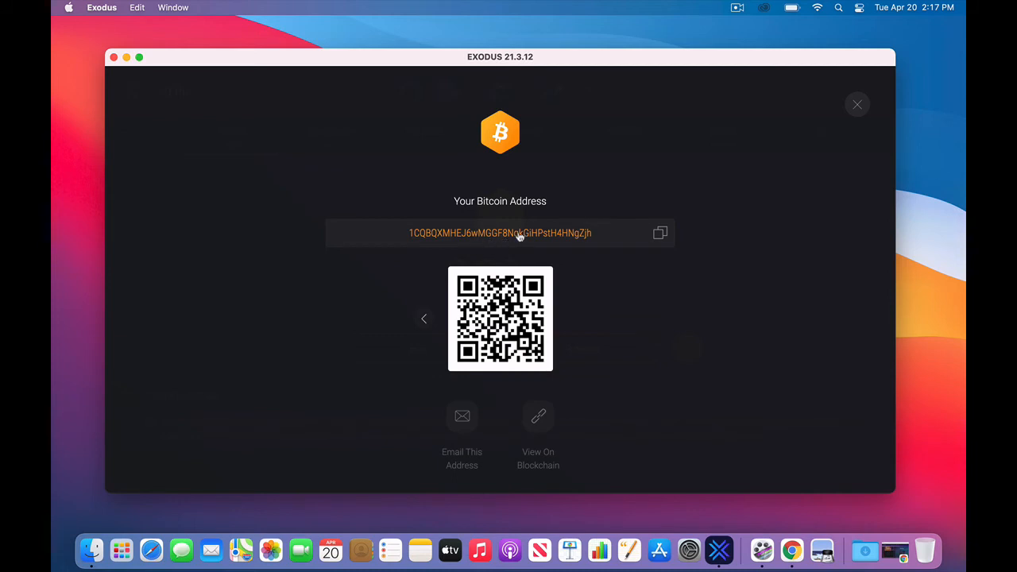
mouse_move(480, 236)
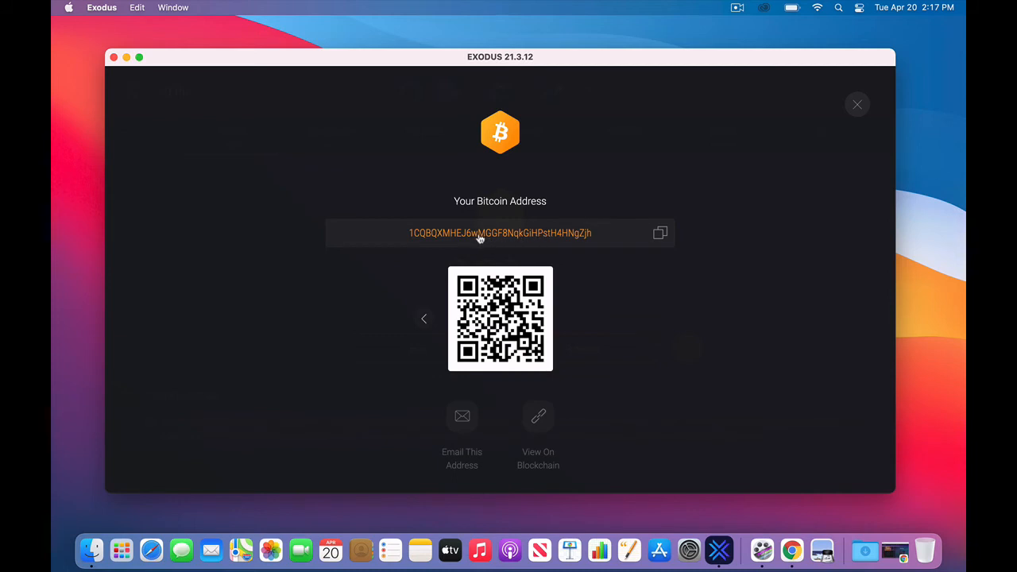
left_click(661, 232)
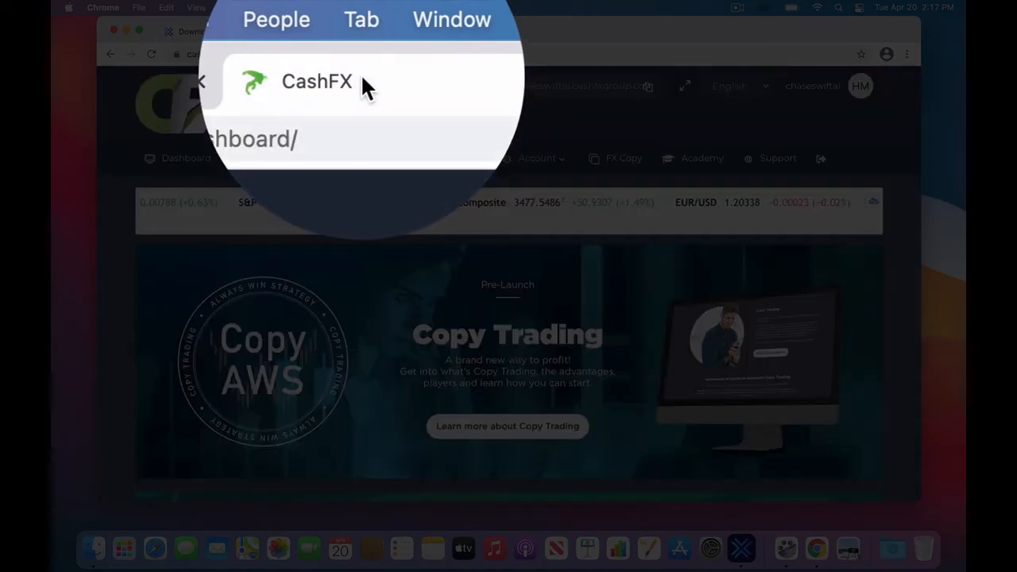
In CashFX's Bitcoin Wallet page, delete the old payout address and paste the Exodus legacy address
left_click(537, 157)
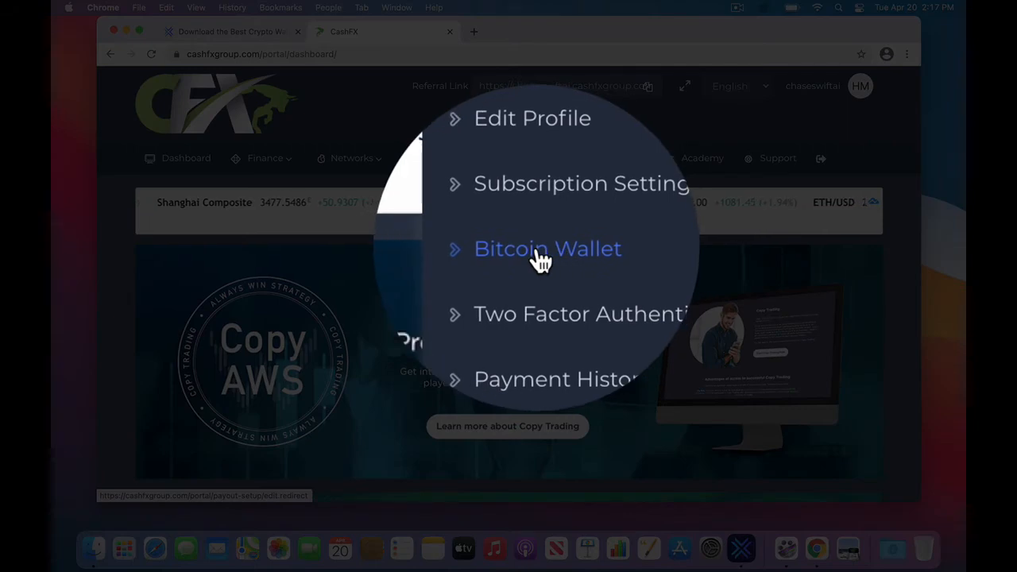
left_click(547, 248)
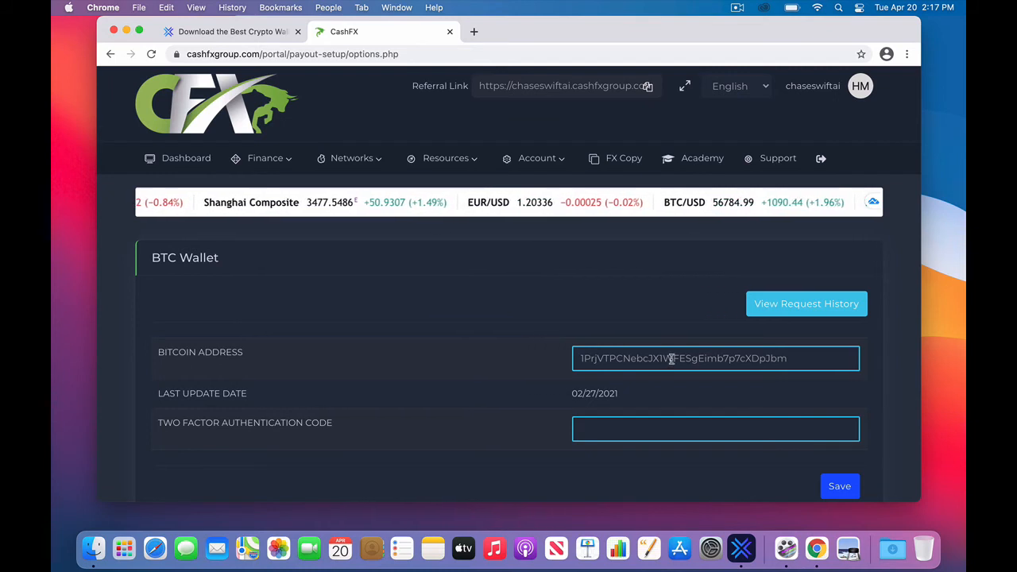
triple_click(683, 359)
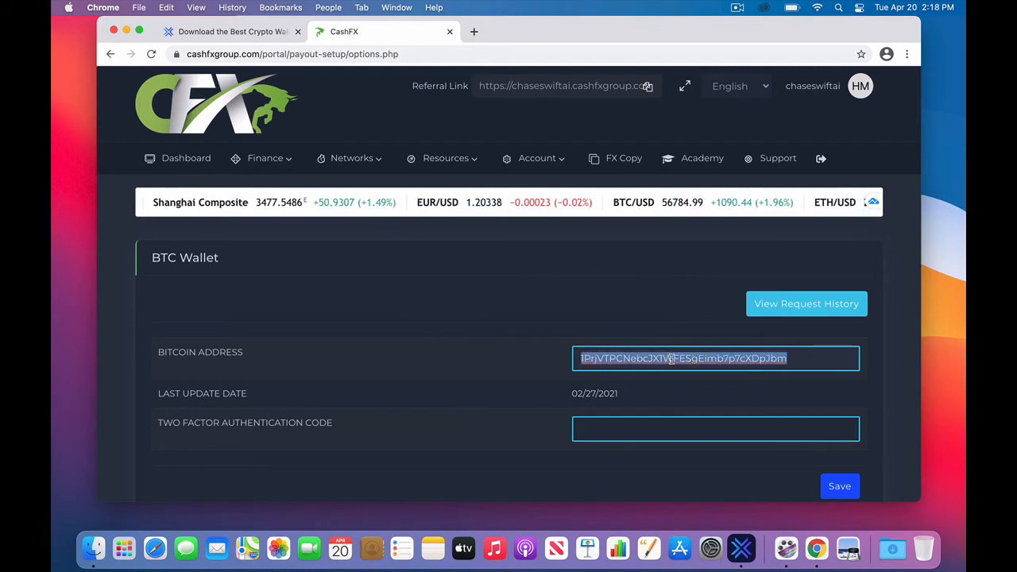
key("Delete")
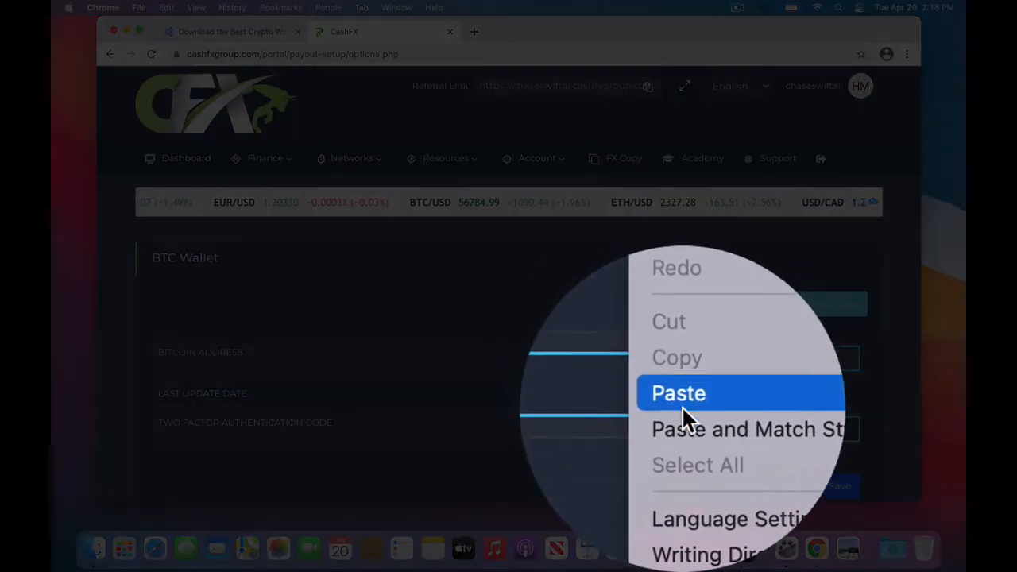
left_click(679, 393)
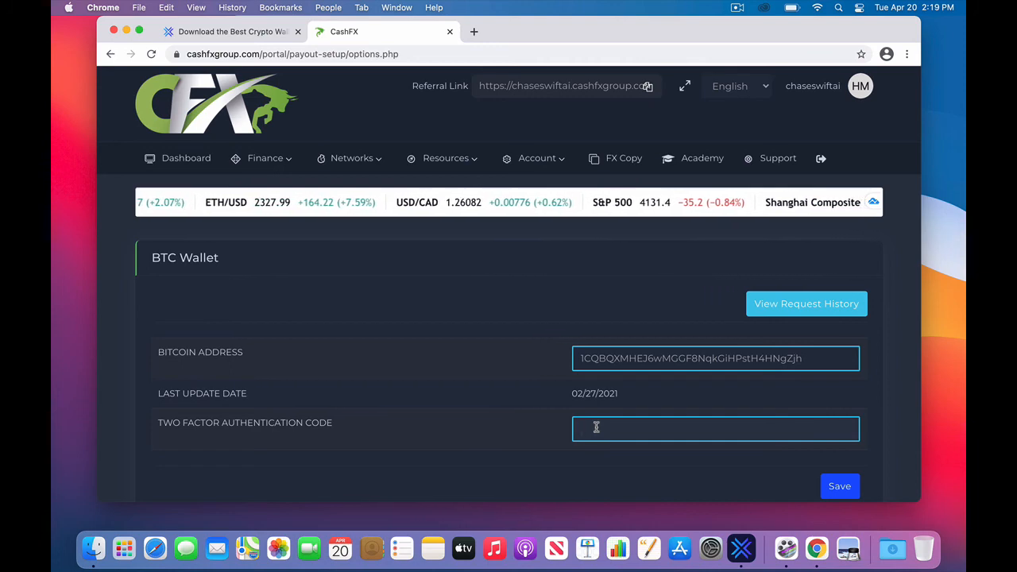
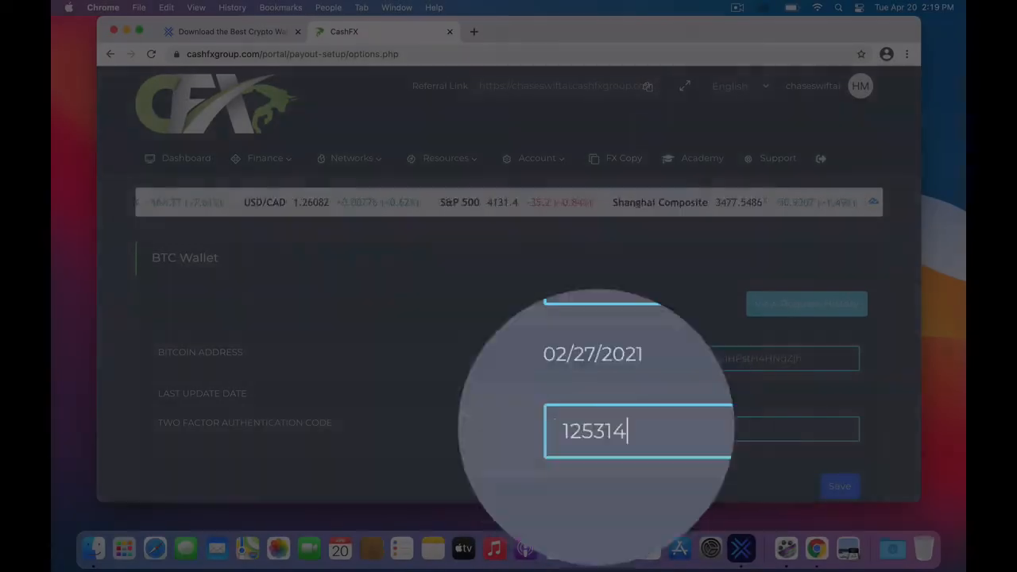
Enter the two-factor code, save the new payout address and confirm the change
left_click(839, 486)
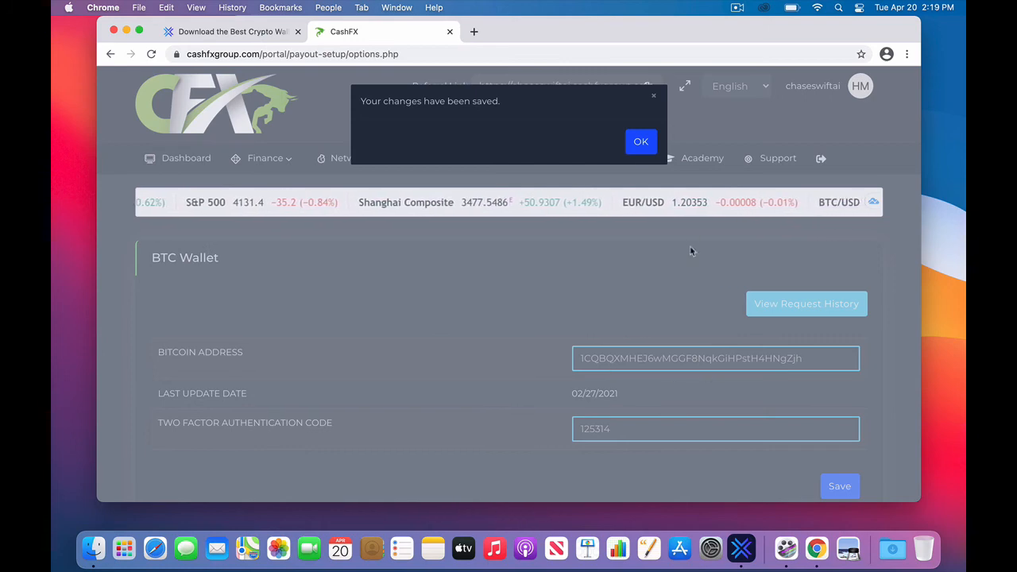
left_click(640, 141)
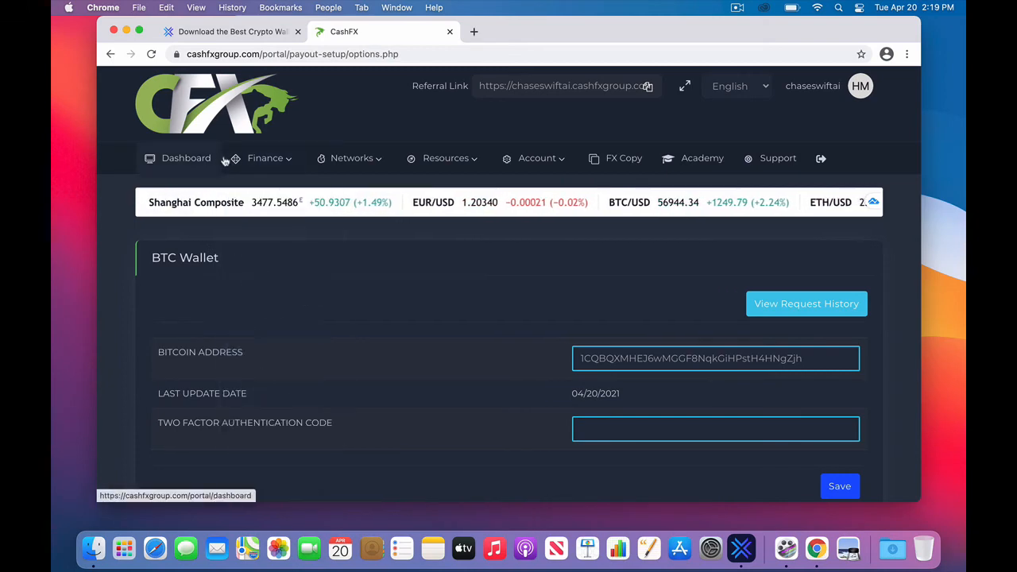
left_click(266, 157)
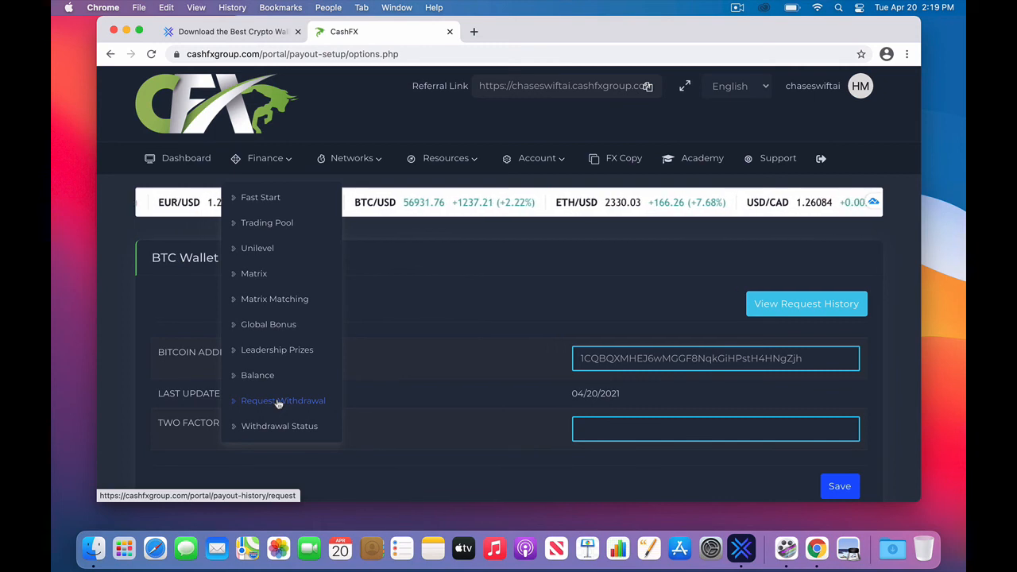
left_click(283, 400)
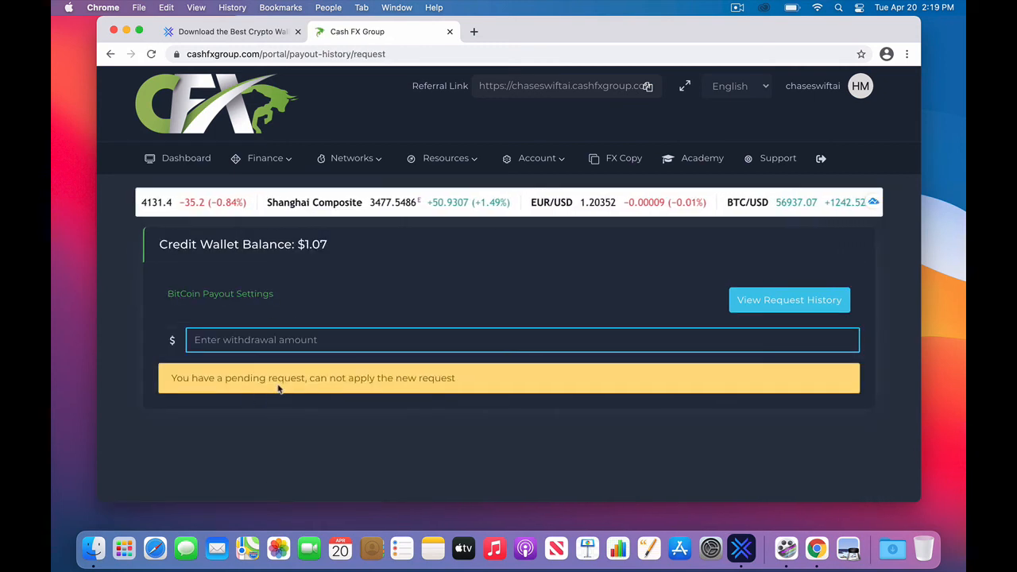
mouse_move(388, 391)
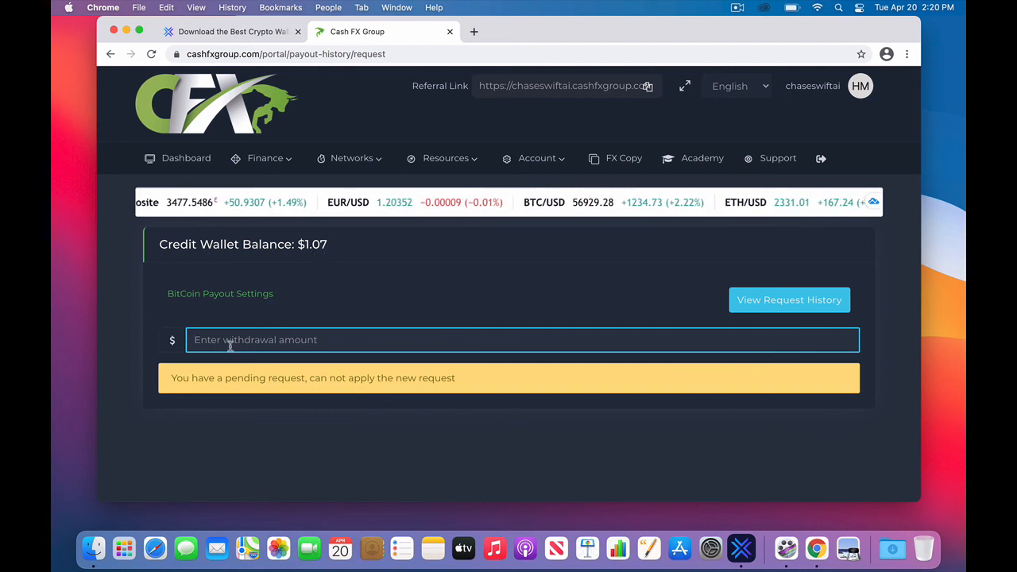
left_click(537, 159)
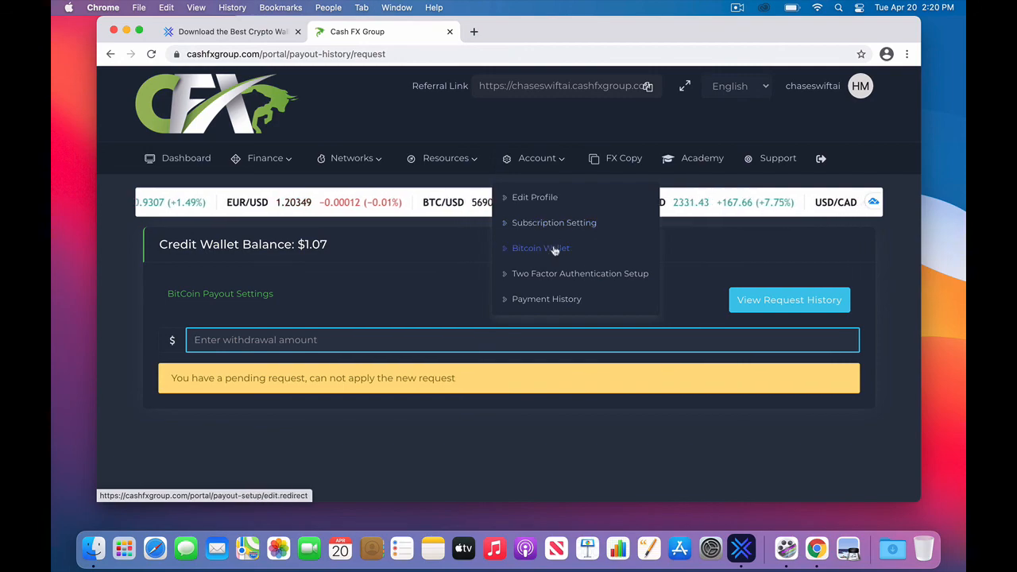
left_click(540, 248)
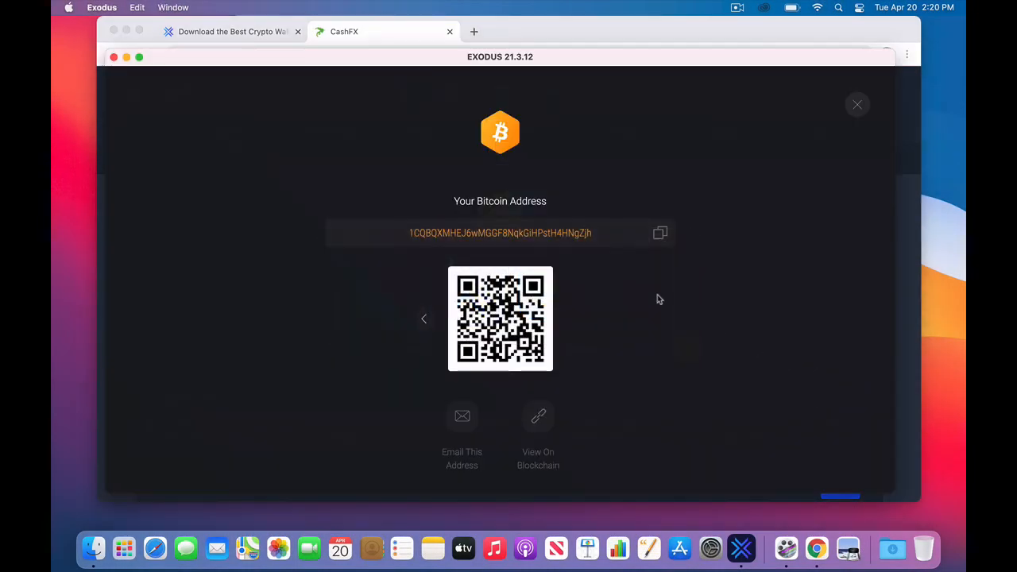
mouse_move(710, 168)
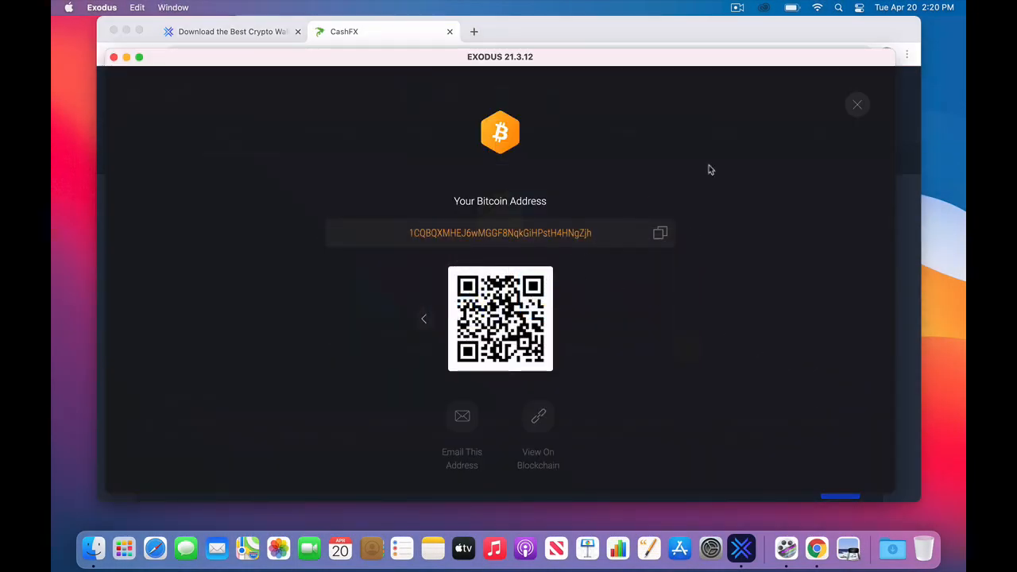
Close the receive screen, confirm Backup Complete in settings, and return to the wallet
left_click(858, 105)
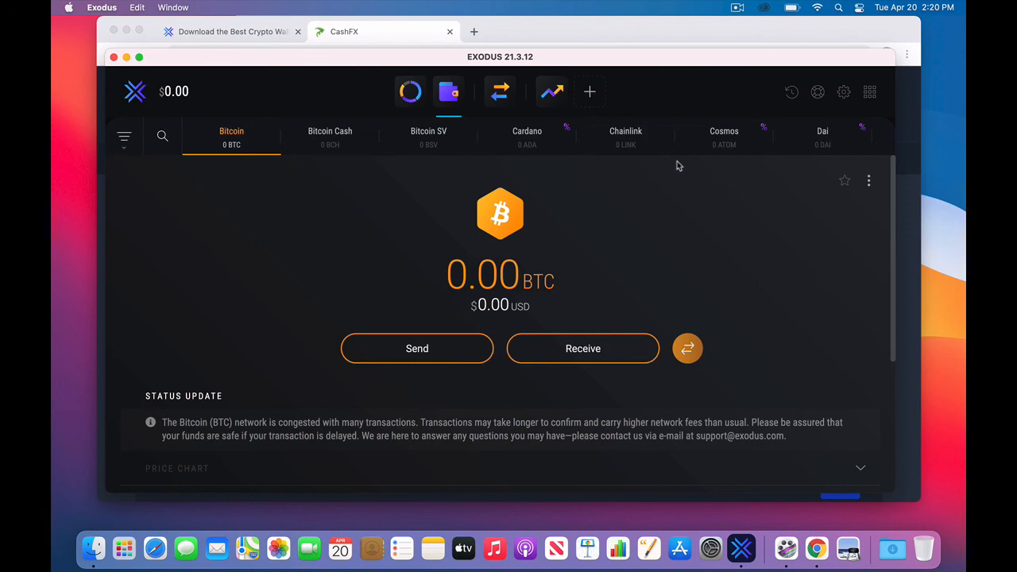
mouse_move(842, 92)
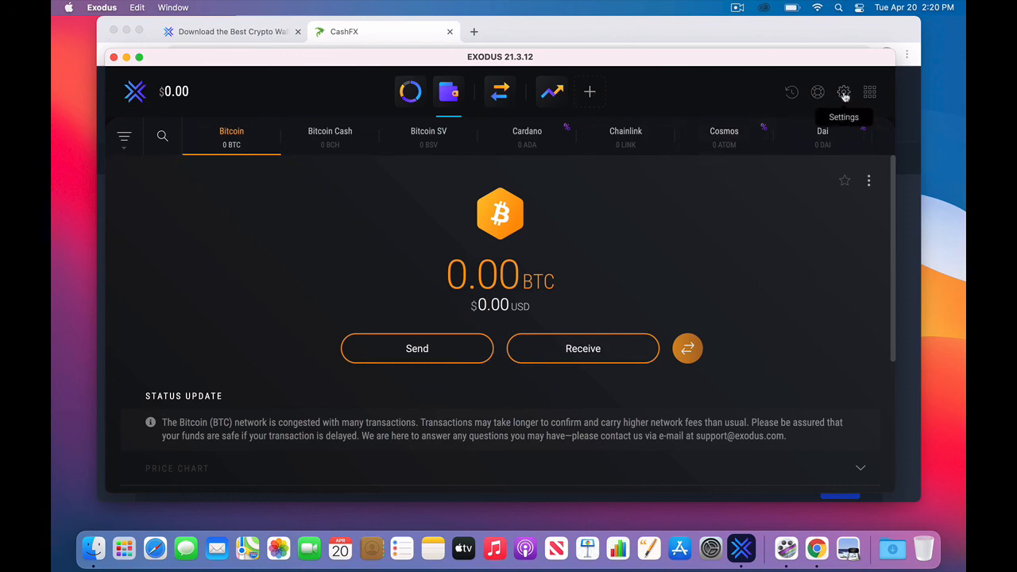
left_click(842, 90)
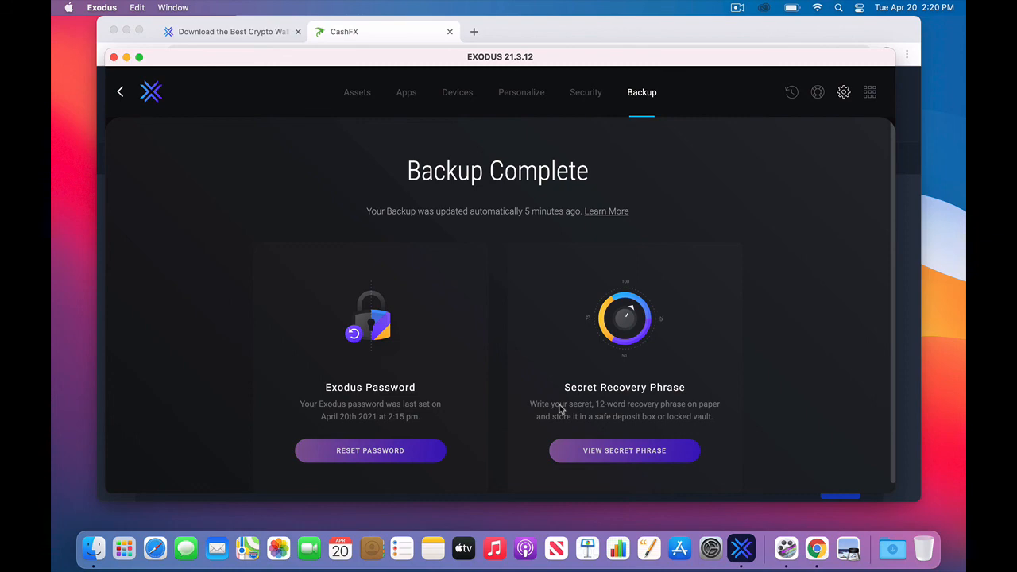
mouse_move(166, 108)
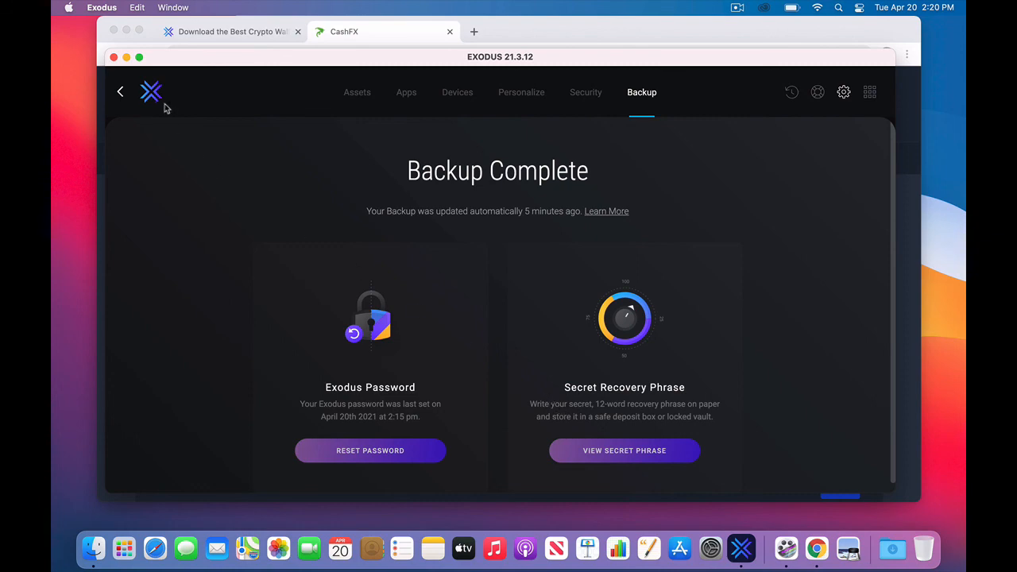
left_click(121, 91)
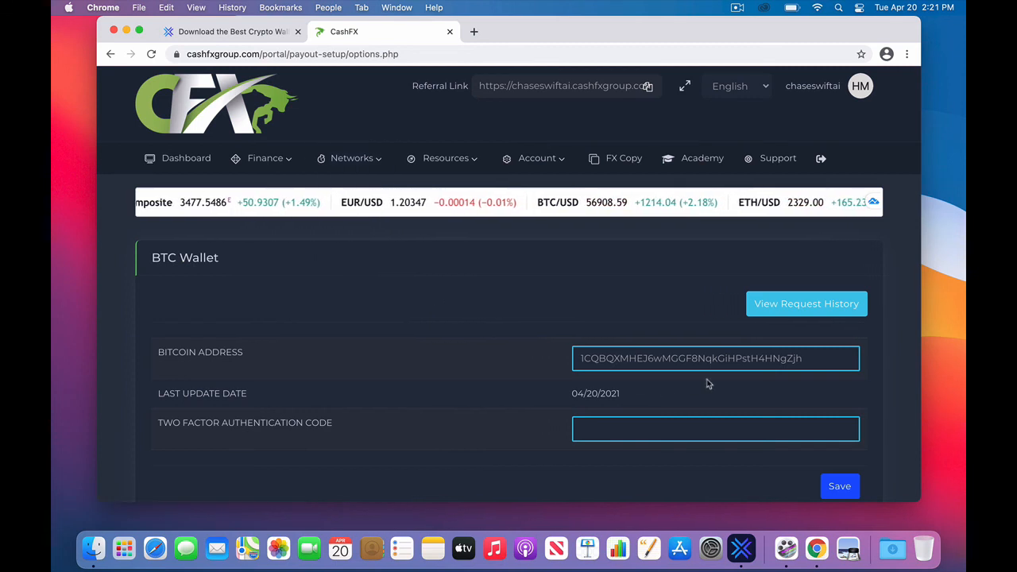
mouse_move(605, 289)
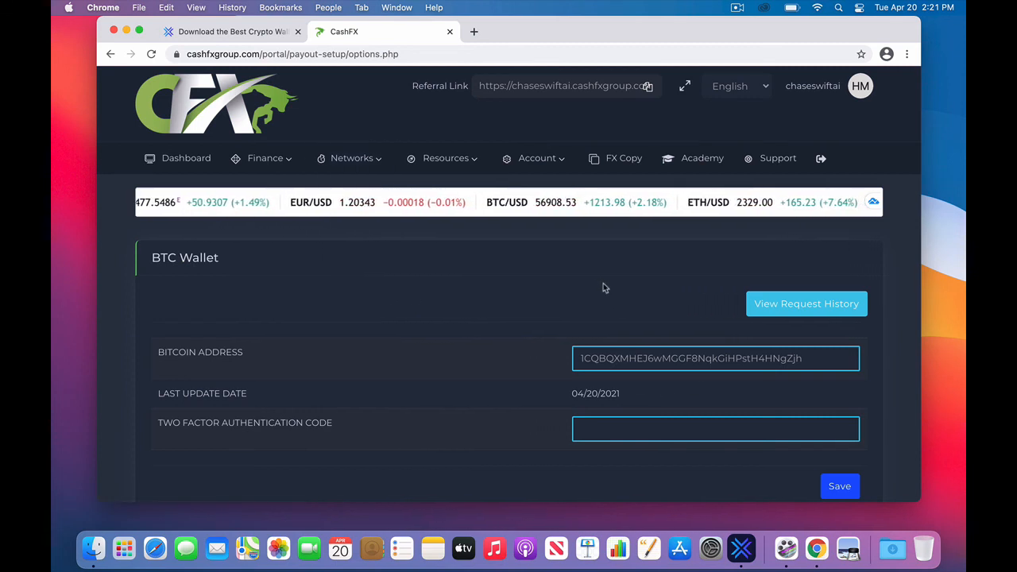